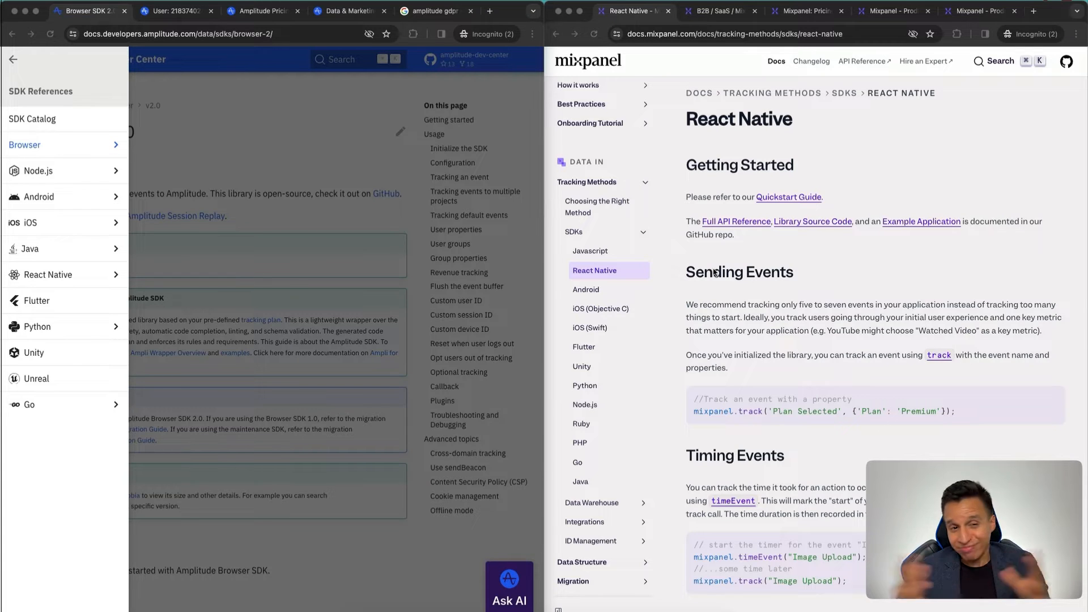
{"action": "mouse_move", "coordinate": [562, 255]}
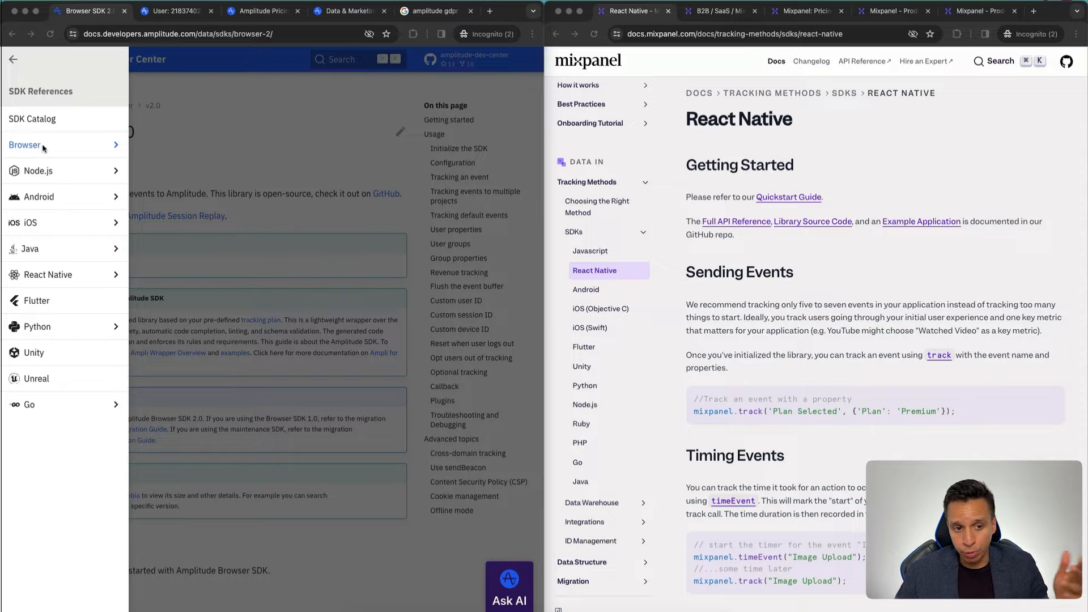
{"action": "mouse_move", "coordinate": [124, 248]}
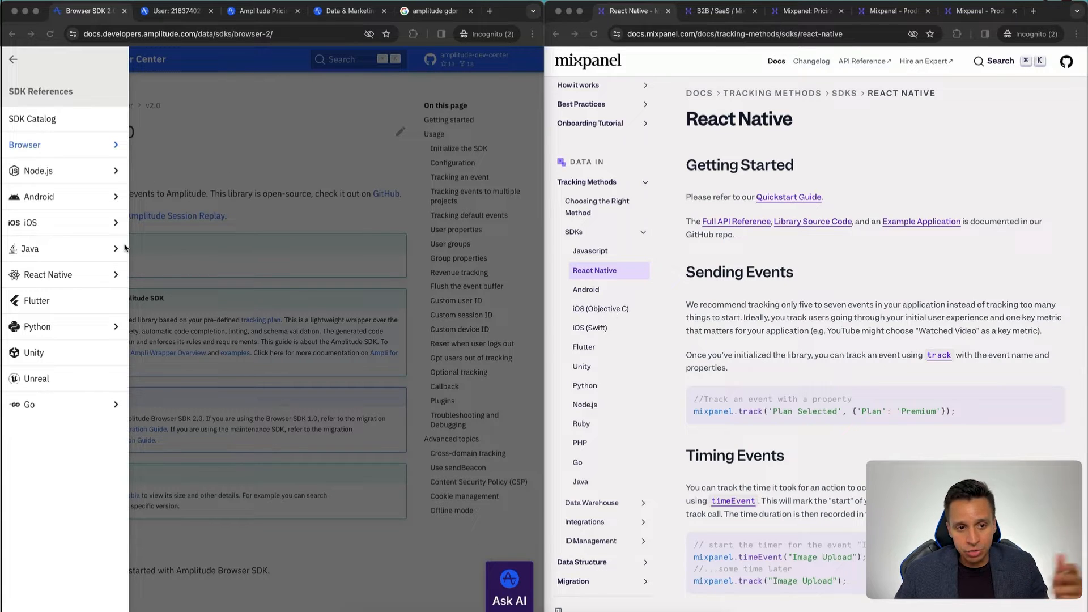
{"action": "mouse_move", "coordinate": [62, 422]}
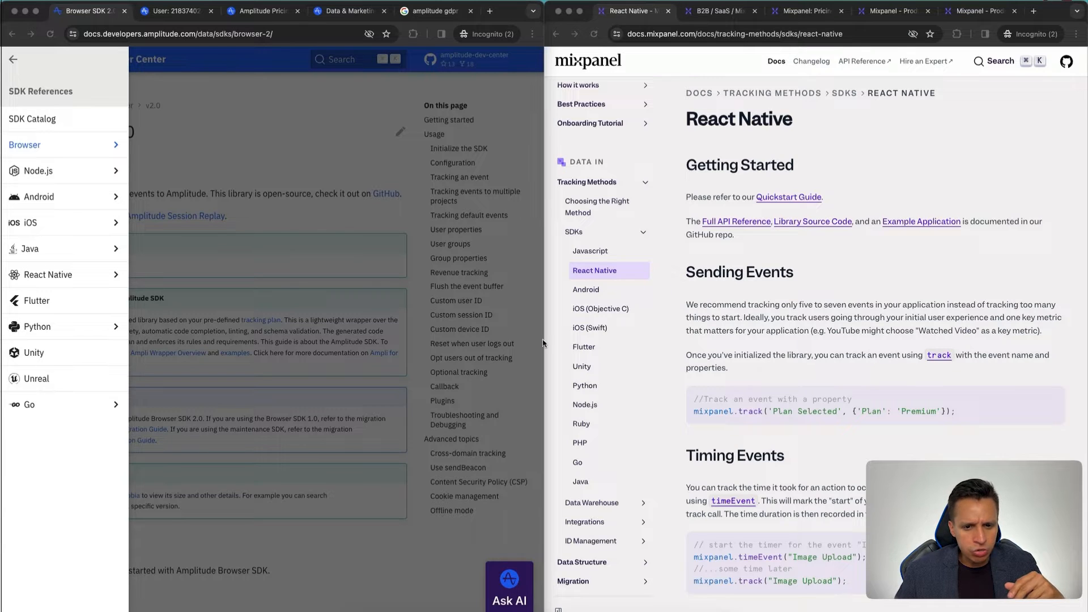
{"action": "mouse_move", "coordinate": [621, 477]}
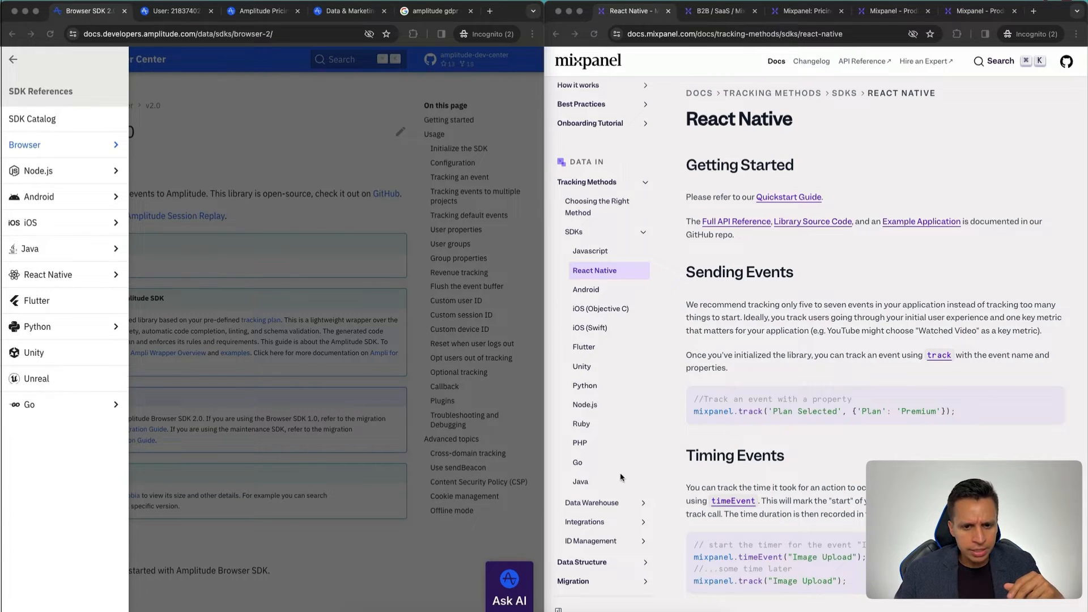
{"action": "mouse_move", "coordinate": [56, 383]}
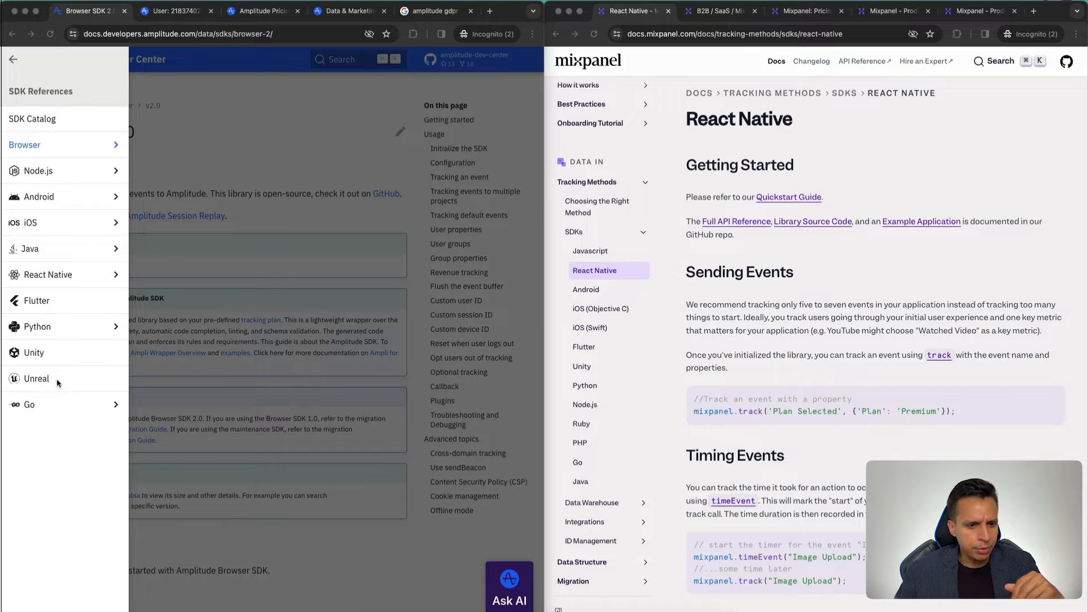
{"action": "mouse_move", "coordinate": [62, 415]}
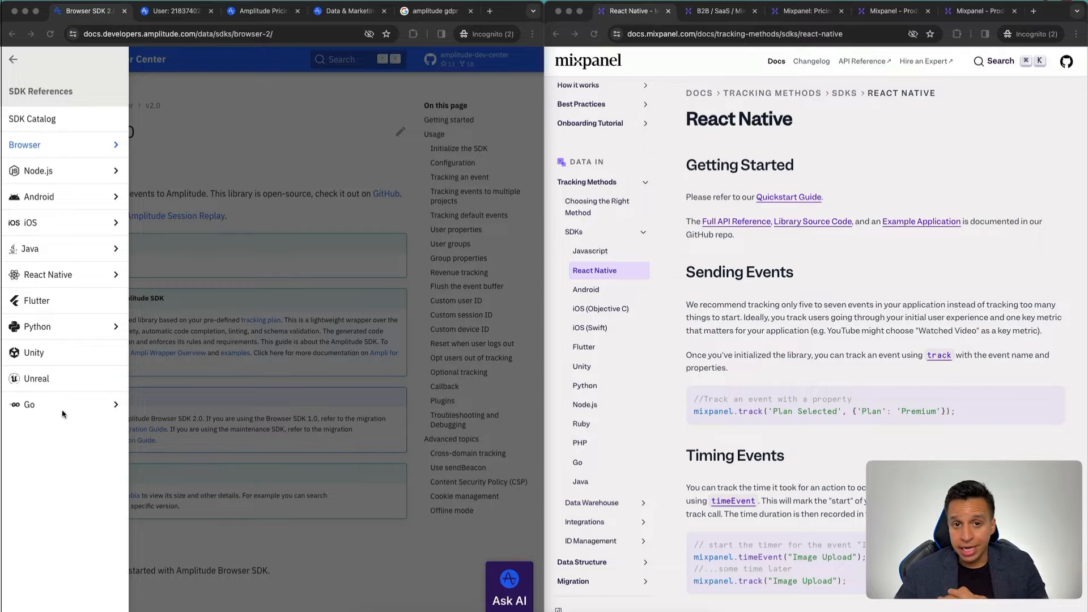
{"action": "mouse_move", "coordinate": [539, 467]}
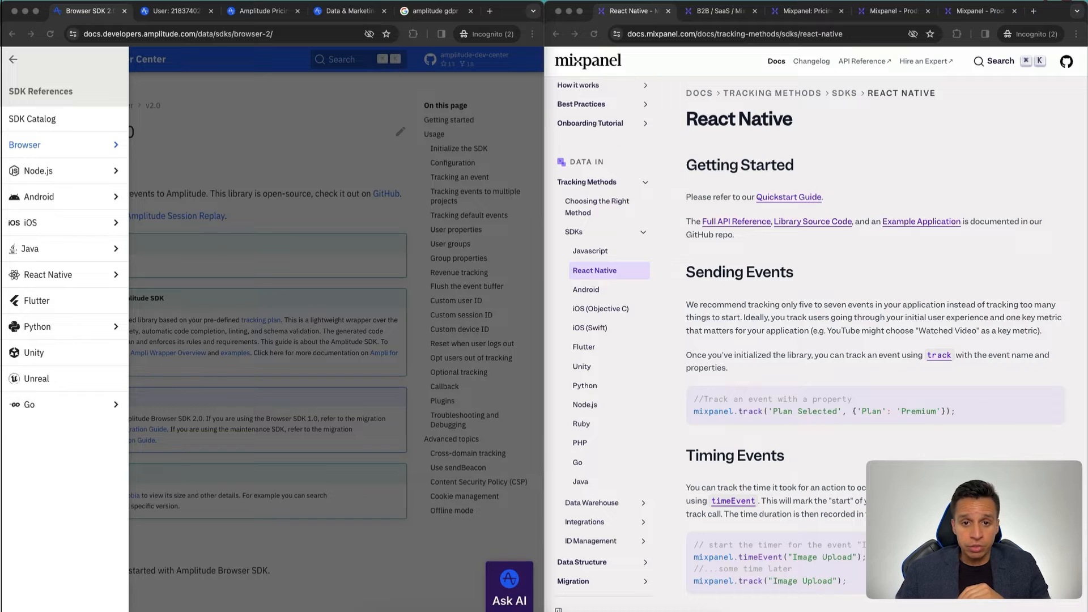
Reveal the Amplitude segmentation chart's rolling average, rolling window and cumulative measure options.
{"action": "left_click", "coordinate": [170, 10]}
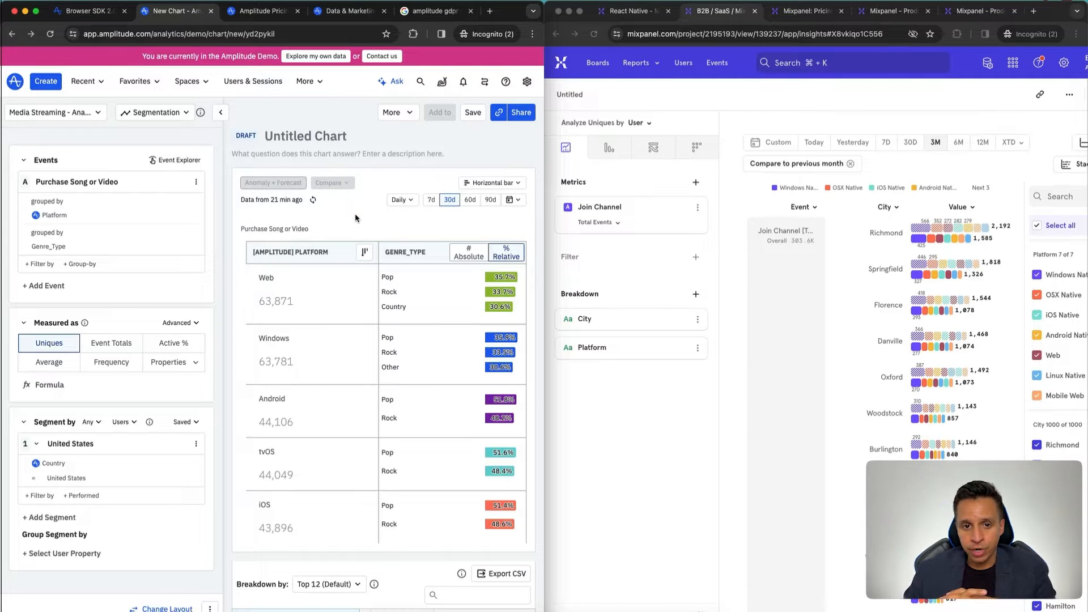
{"action": "mouse_move", "coordinate": [585, 319]}
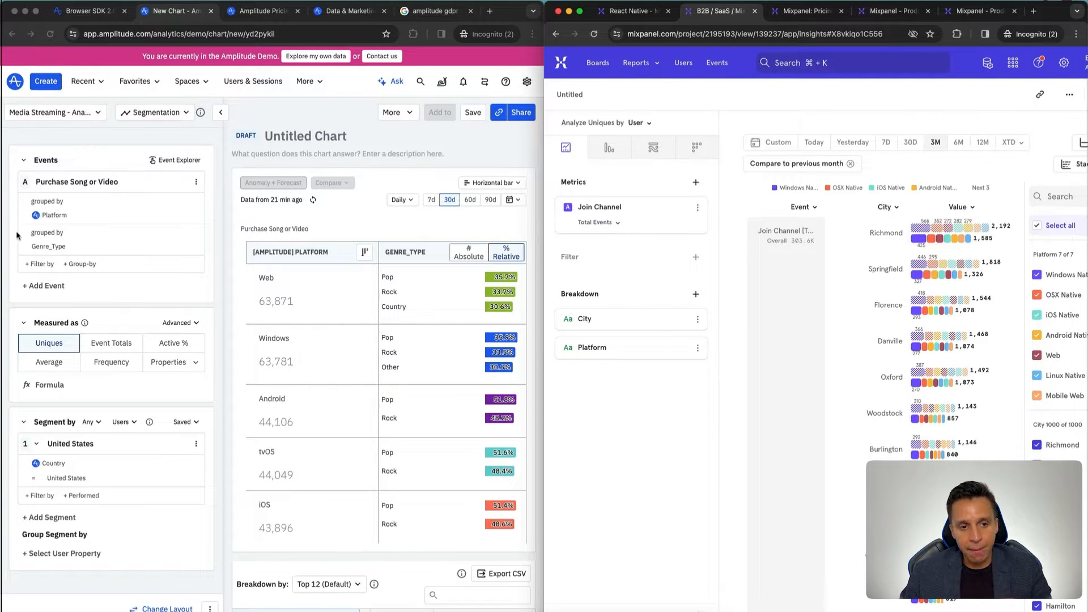
{"action": "mouse_move", "coordinate": [62, 250]}
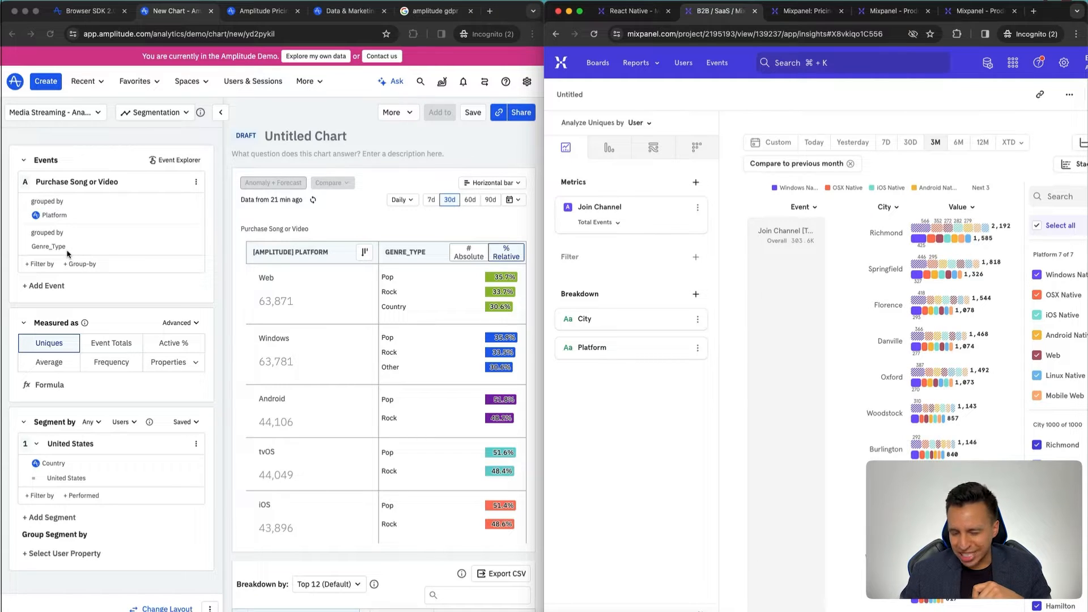
{"action": "mouse_move", "coordinate": [682, 320]}
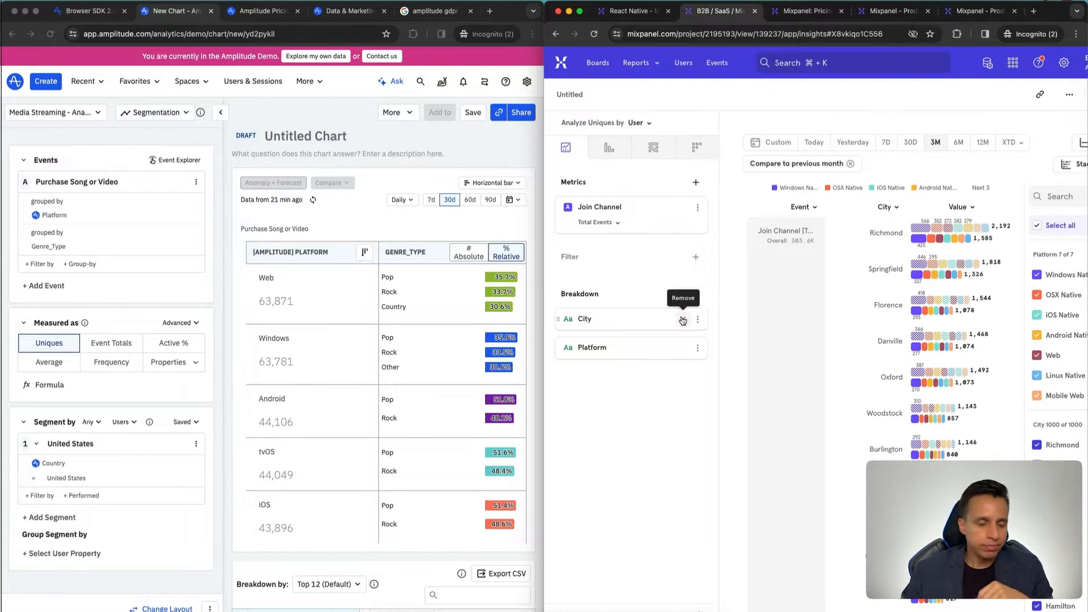
{"action": "mouse_move", "coordinate": [873, 355]}
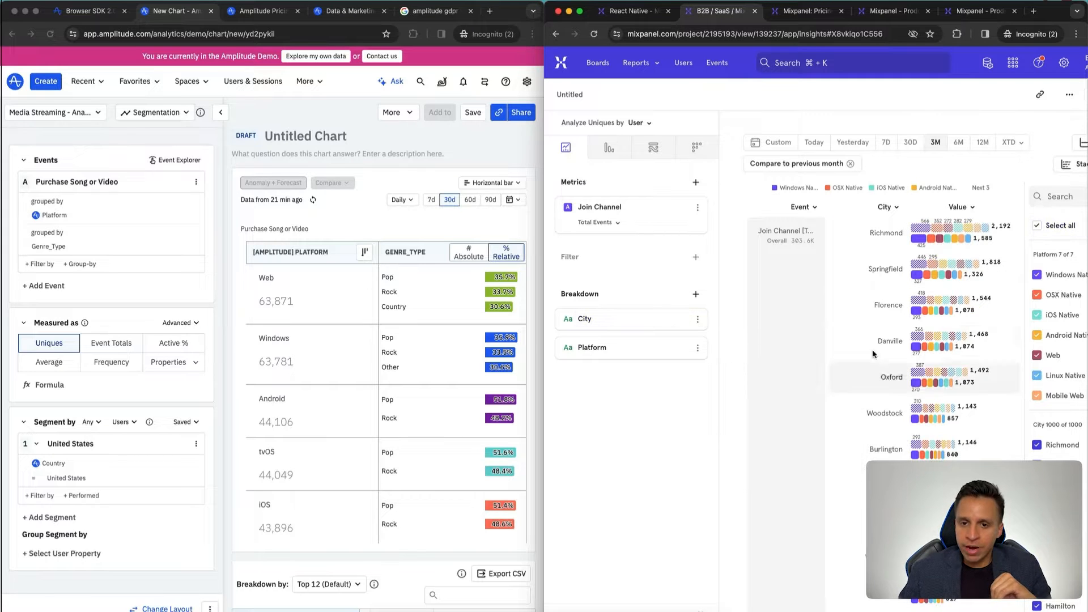
{"action": "mouse_move", "coordinate": [830, 297]}
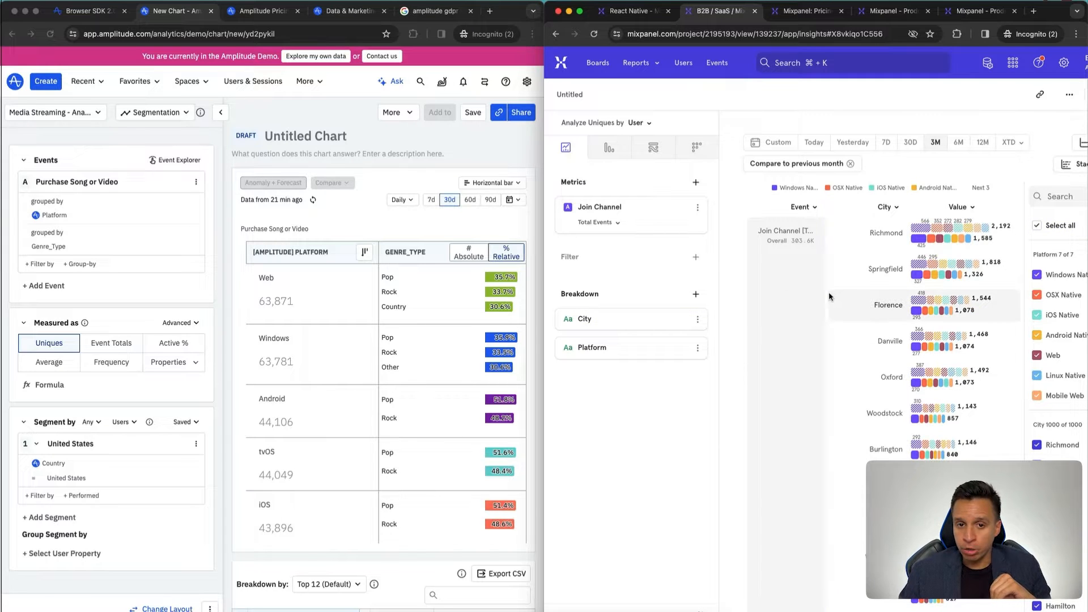
{"action": "mouse_move", "coordinate": [536, 336]}
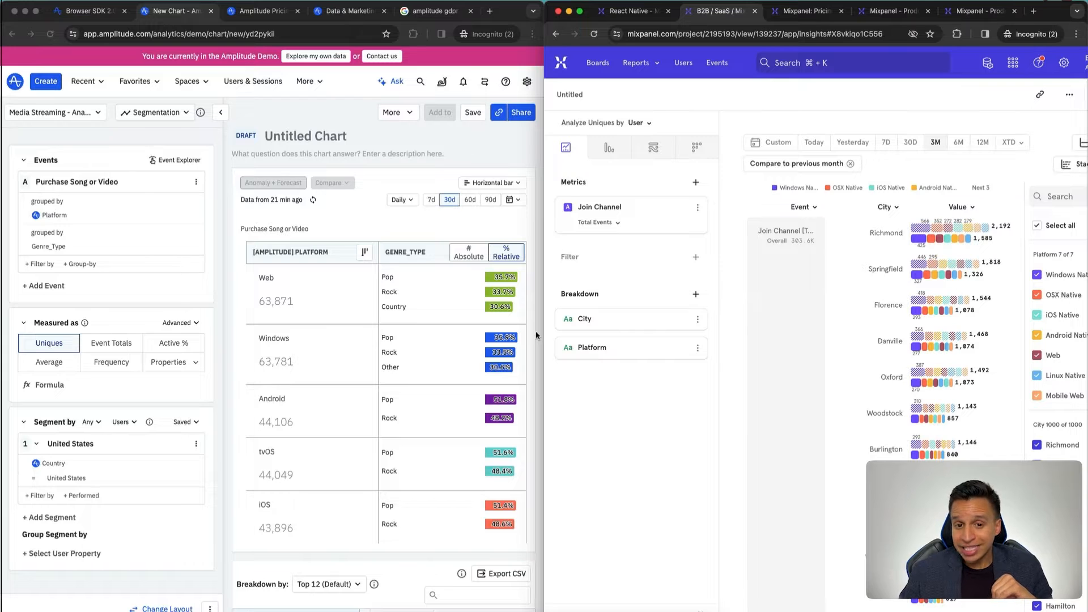
{"action": "mouse_move", "coordinate": [128, 415]}
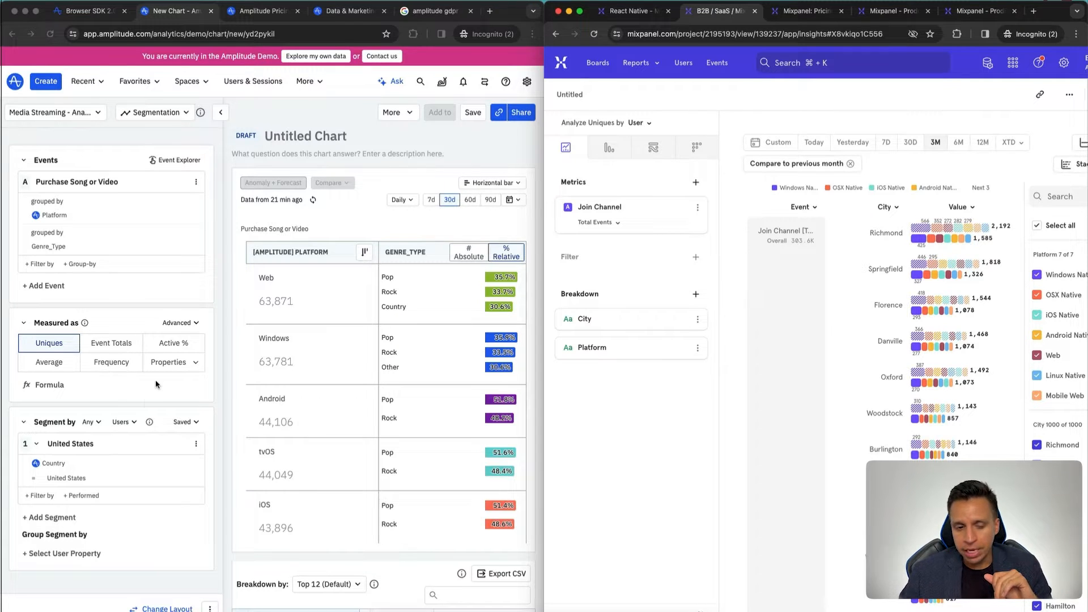
{"action": "left_click", "coordinate": [177, 323]}
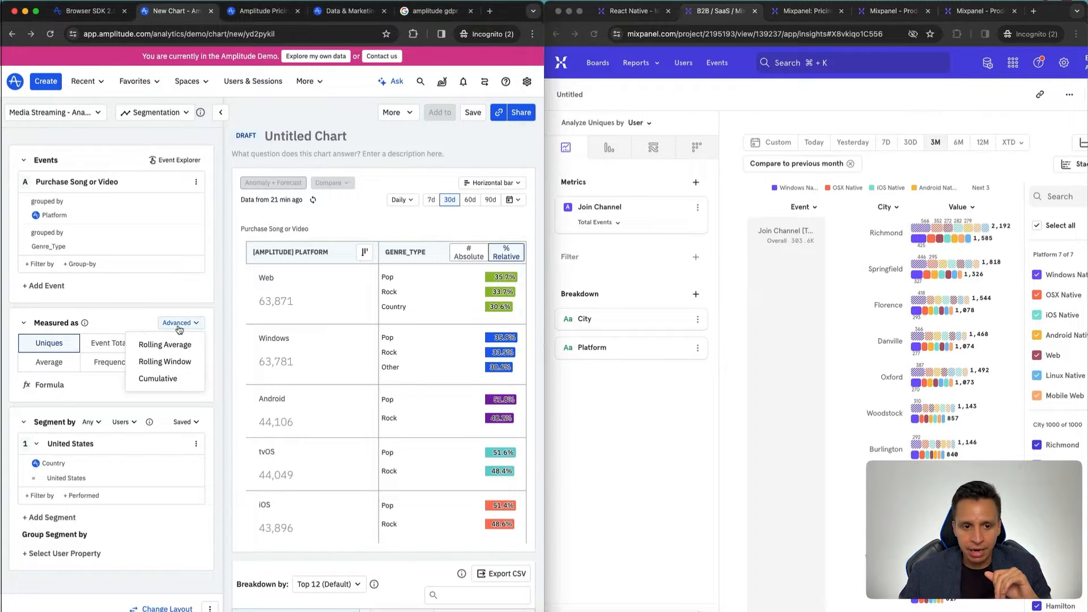
{"action": "mouse_move", "coordinate": [164, 361]}
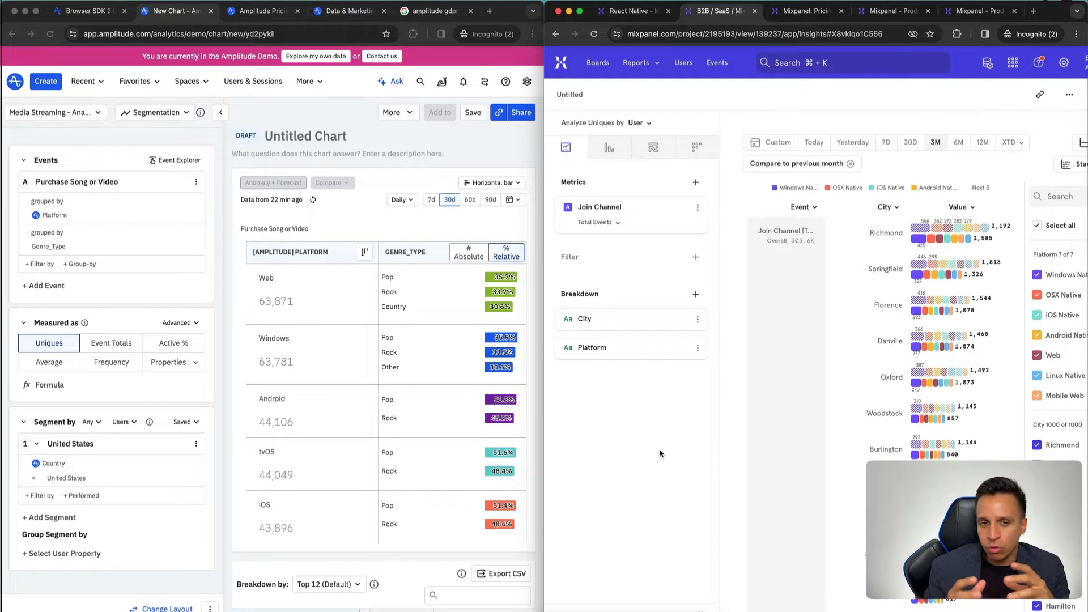
{"action": "mouse_move", "coordinate": [613, 451]}
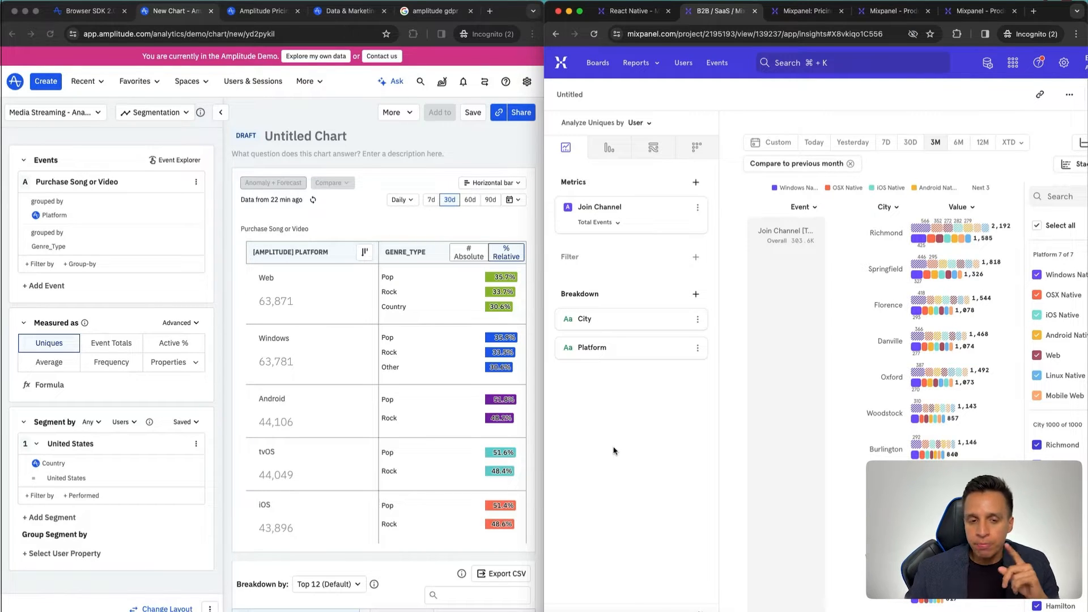
{"action": "mouse_move", "coordinate": [640, 95]}
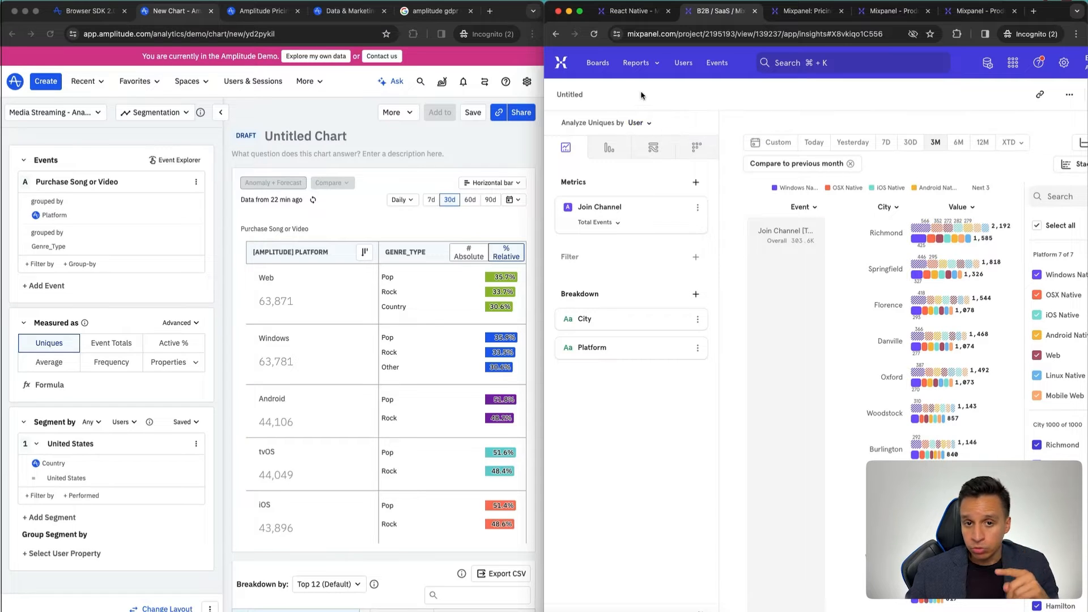
{"action": "left_click", "coordinate": [639, 62]}
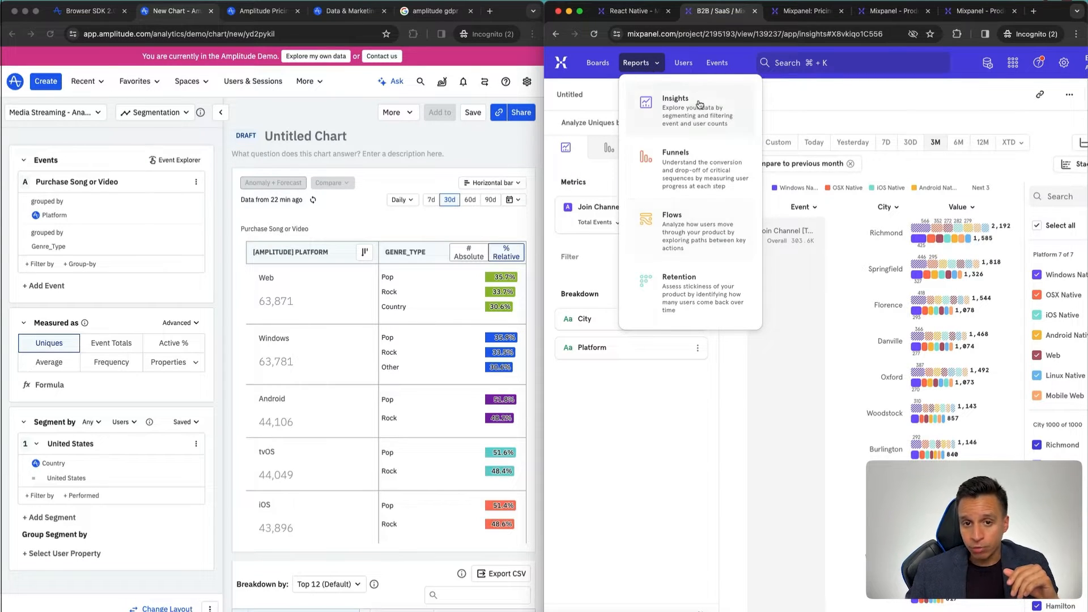
{"action": "mouse_move", "coordinate": [682, 237]}
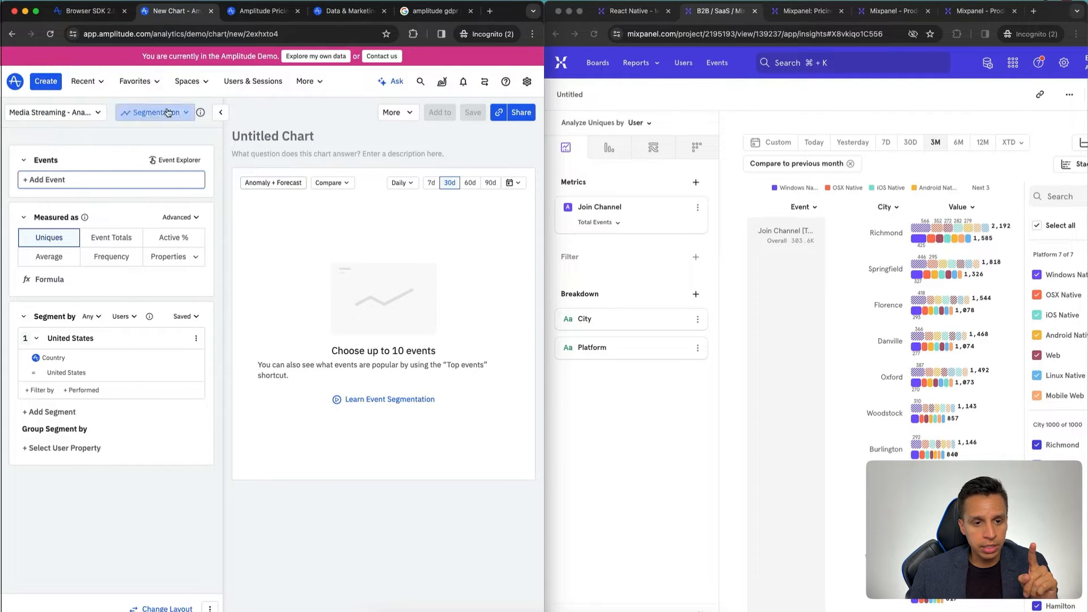
{"action": "left_click", "coordinate": [153, 112]}
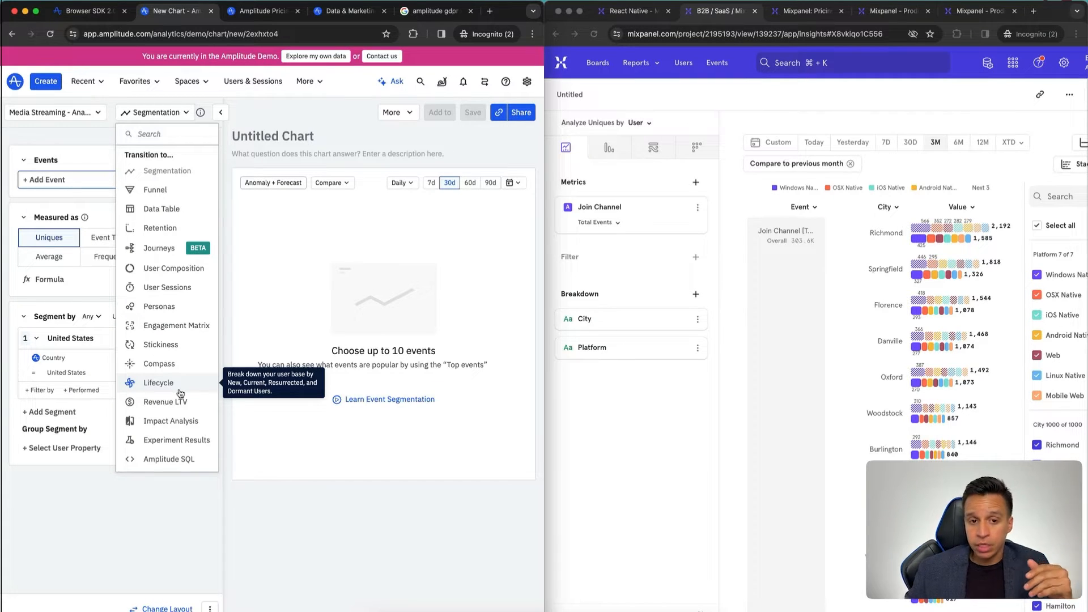
{"action": "mouse_move", "coordinate": [298, 150]}
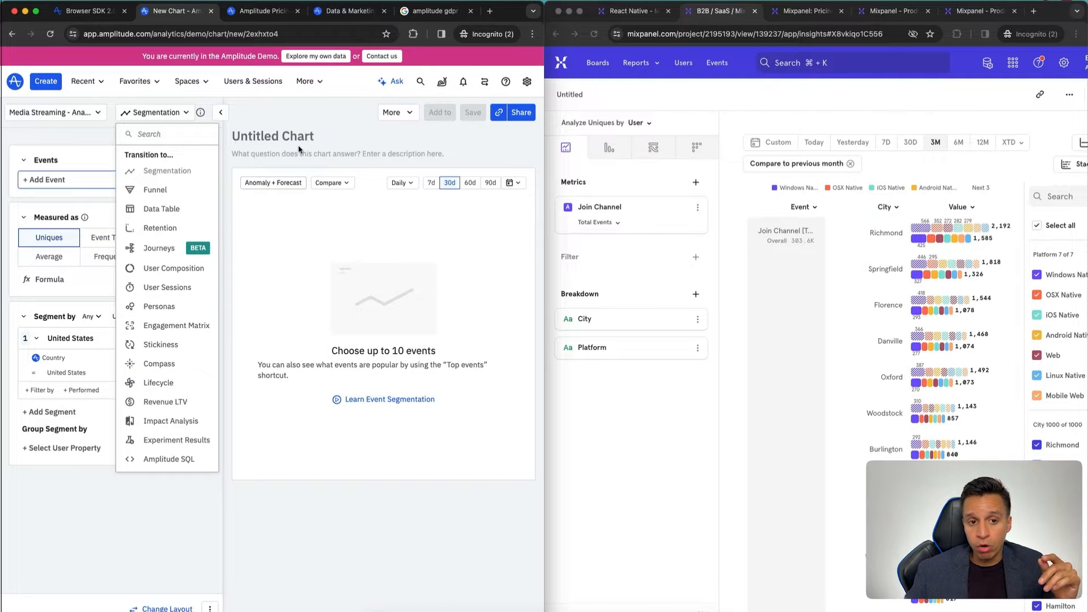
{"action": "mouse_move", "coordinate": [316, 513]}
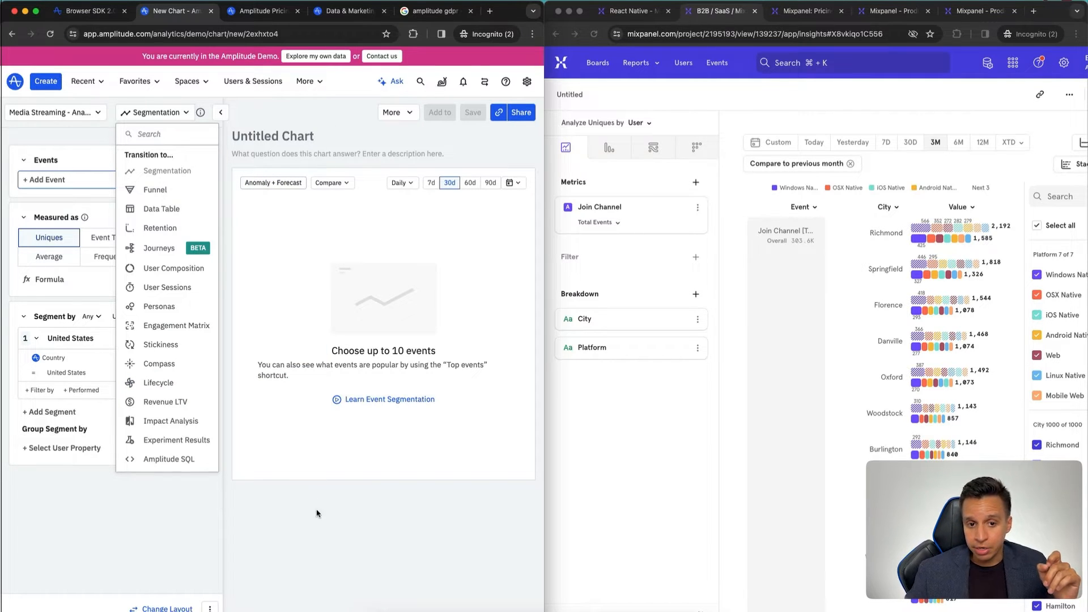
{"action": "left_click", "coordinate": [317, 514]}
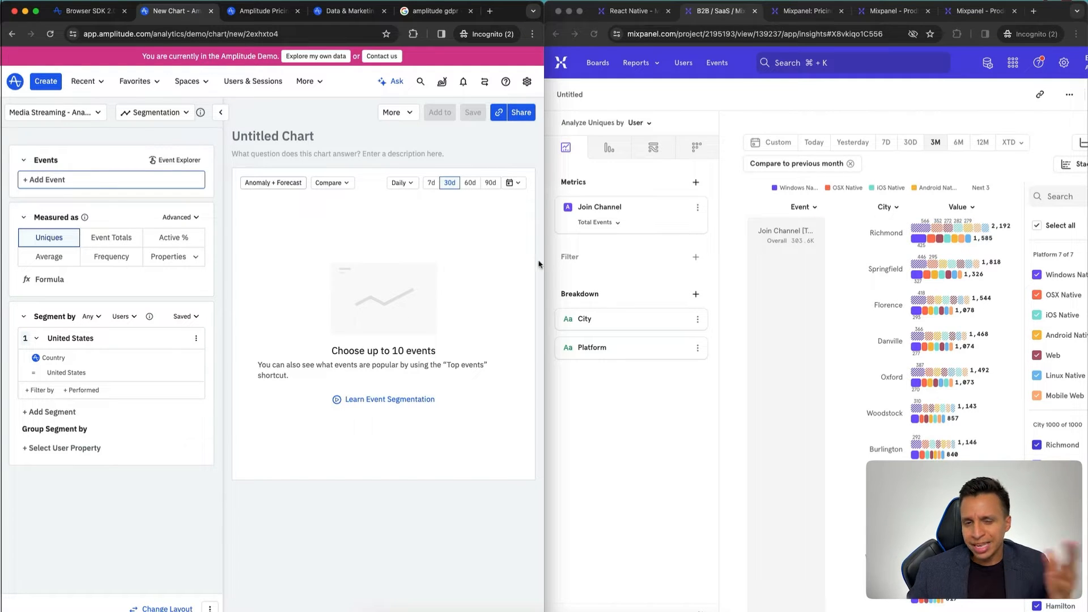
{"action": "mouse_move", "coordinate": [971, 357]}
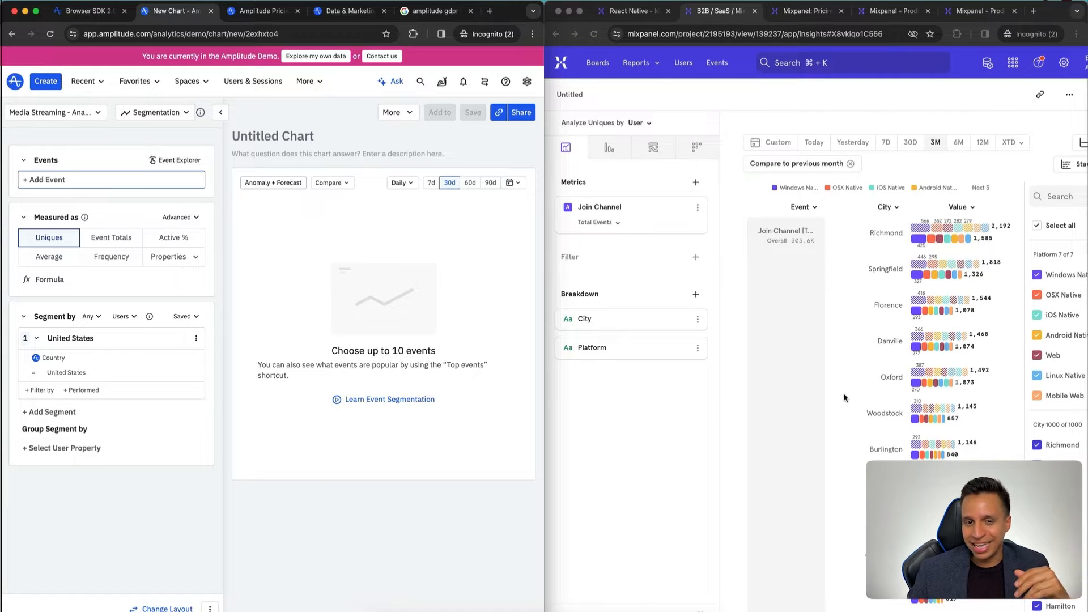
{"action": "mouse_move", "coordinate": [863, 353]}
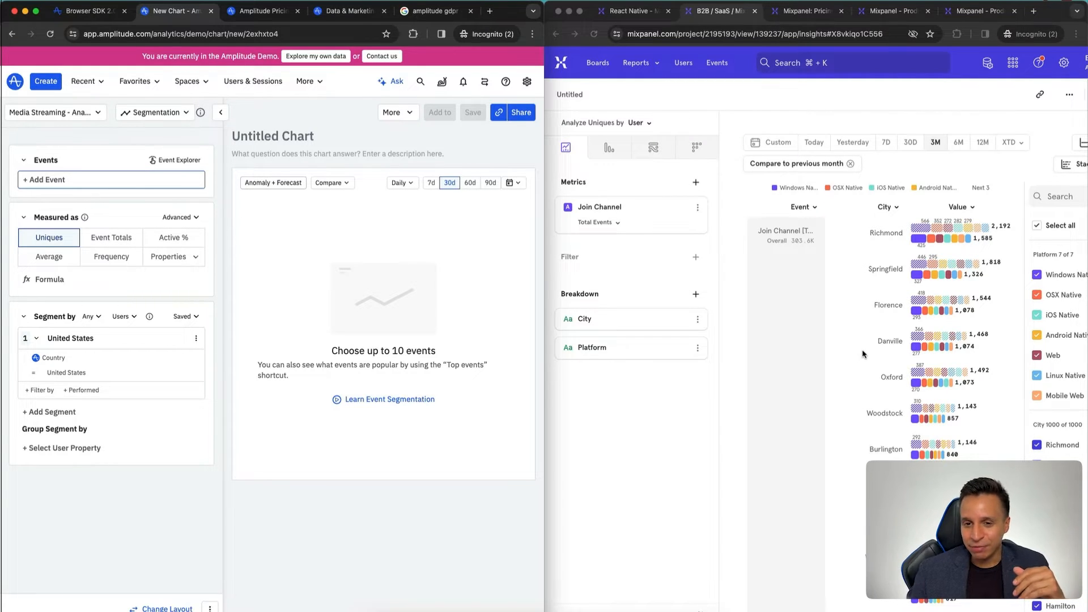
{"action": "mouse_move", "coordinate": [870, 362]}
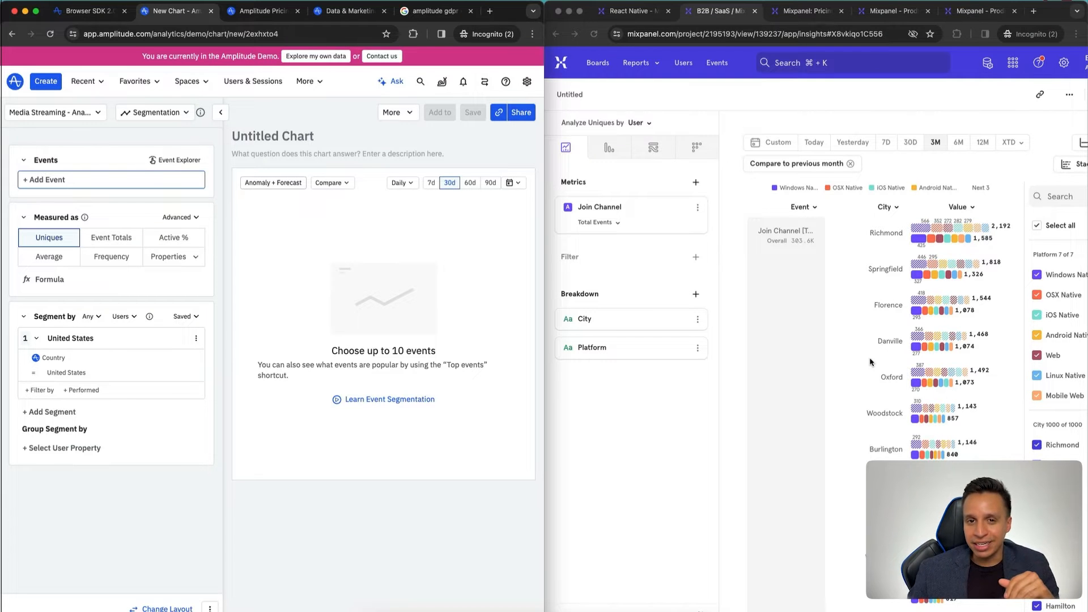
Compare Amplitude's Starter 20M events limit with Mixpanel's Growth plan builder, then return to the pricing overview.
{"action": "left_click", "coordinate": [261, 12]}
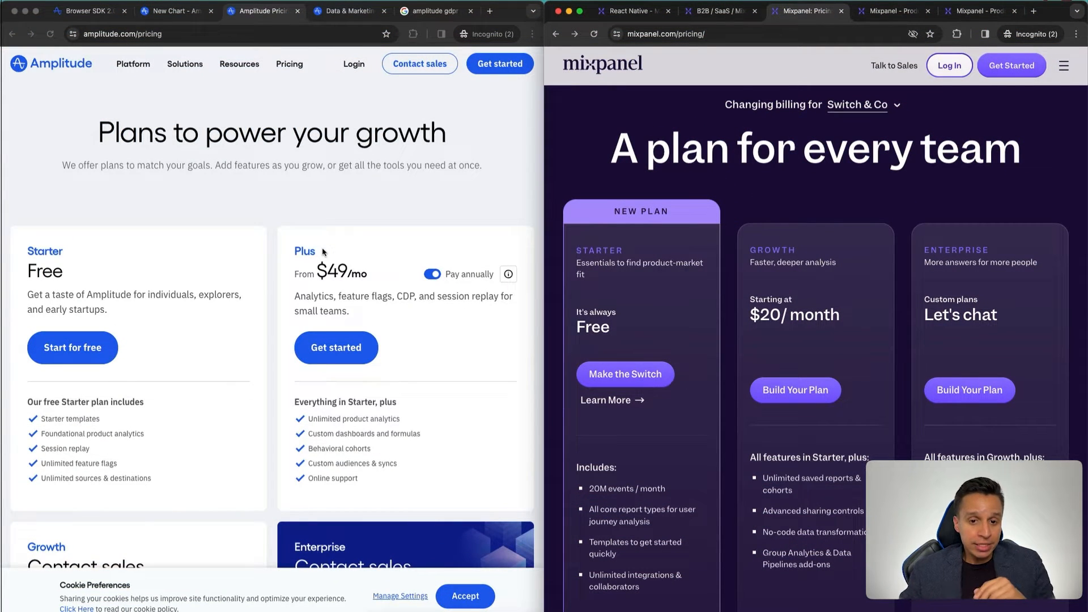
{"action": "scroll", "scroll_direction": "down", "scroll_amount": 3}
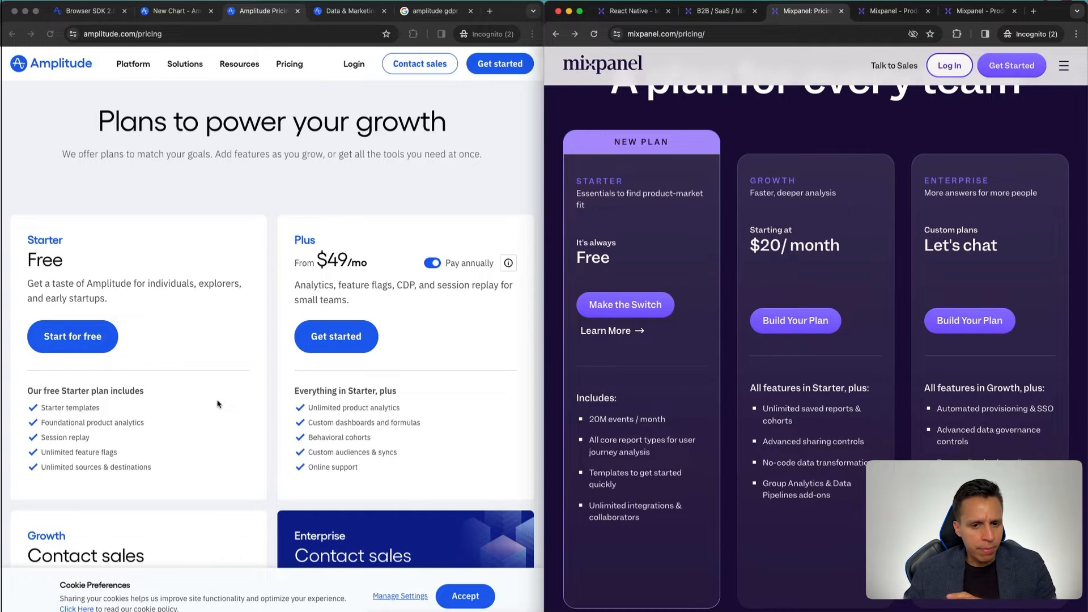
{"action": "mouse_move", "coordinate": [645, 421]}
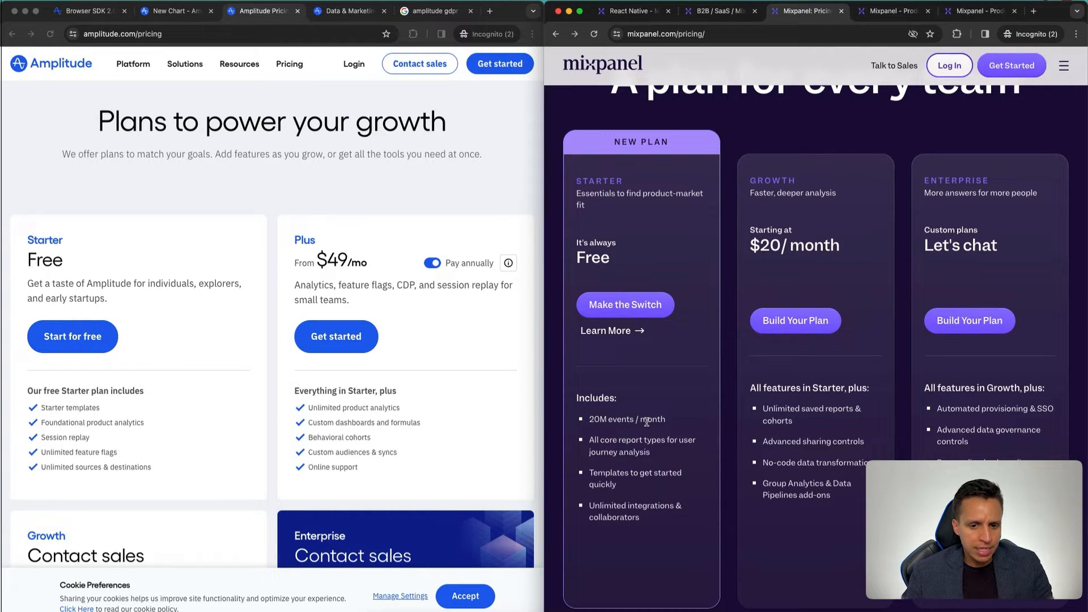
{"action": "double_click", "coordinate": [626, 419]}
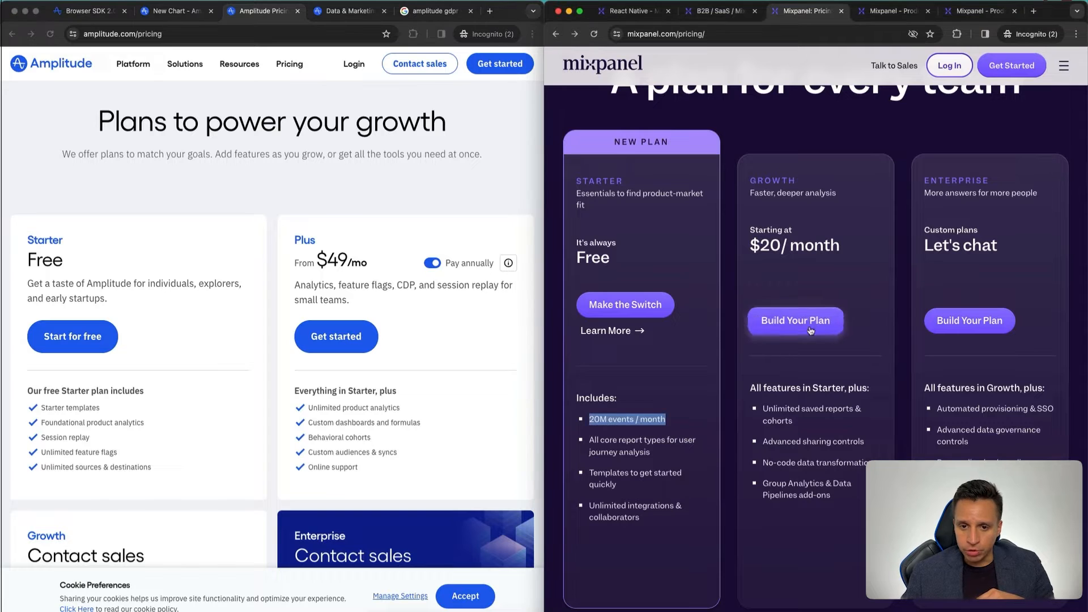
{"action": "left_click", "coordinate": [795, 321]}
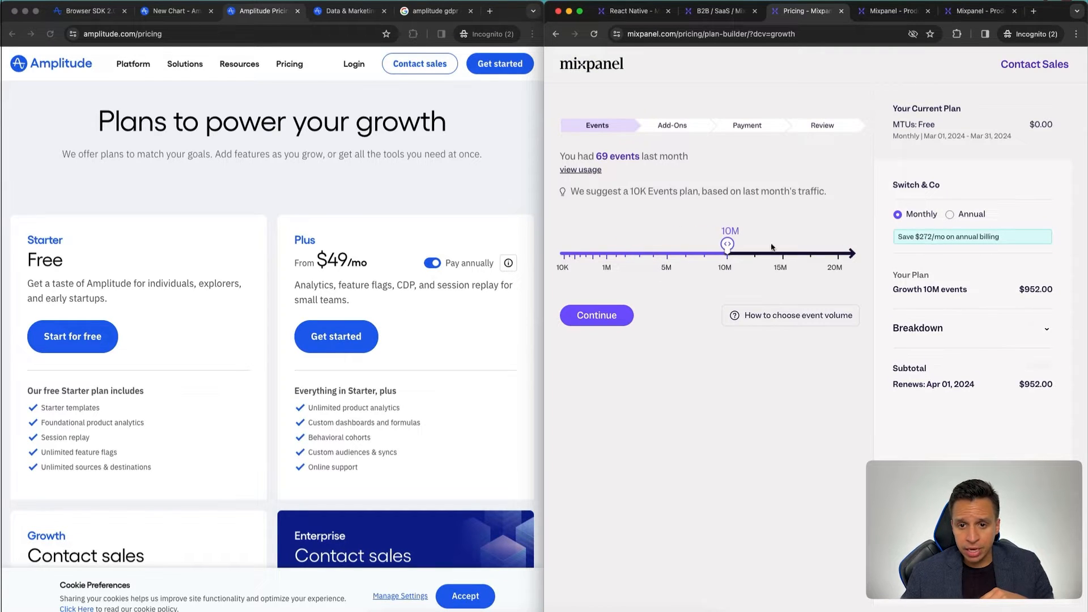
{"action": "mouse_move", "coordinate": [994, 287]}
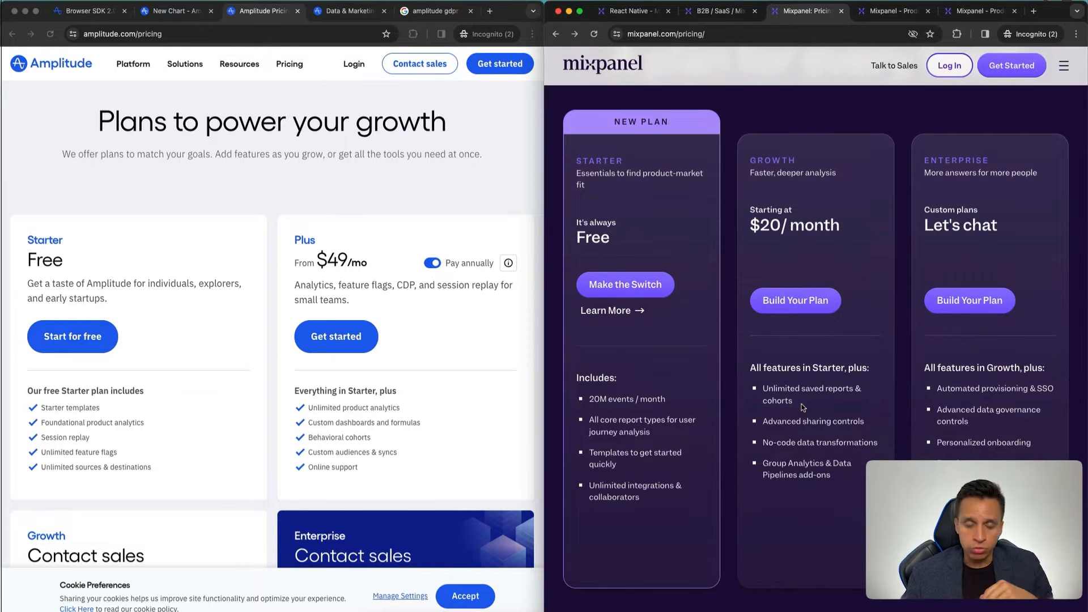
{"action": "scroll", "scroll_direction": "up", "scroll_amount": 3}
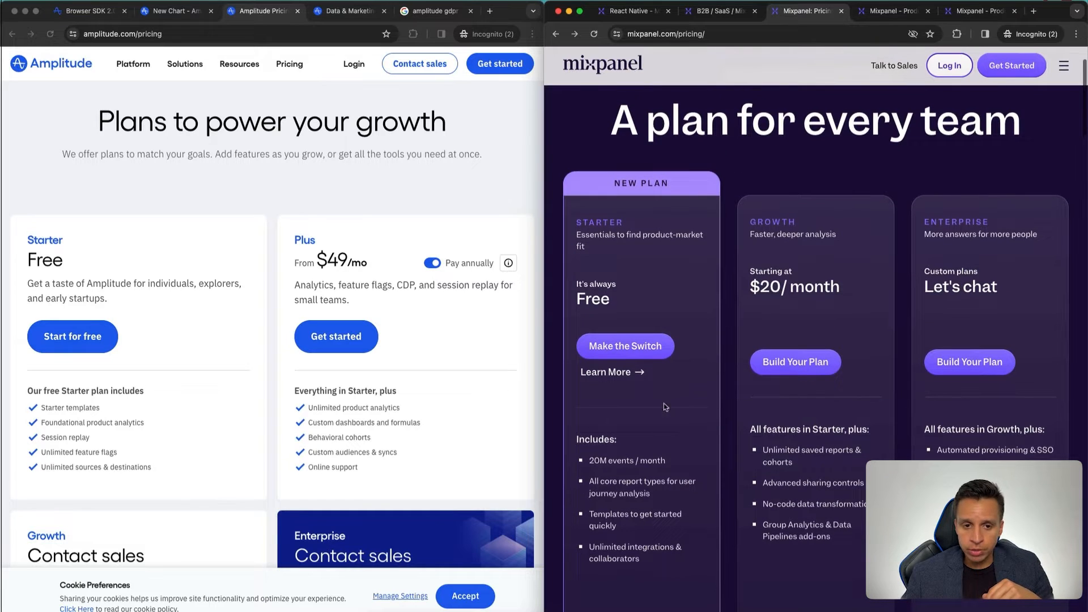
Browse Amplitude's 133-result integrations catalog alongside Mixpanel's data pipelines and cohort exports list.
{"action": "left_click", "coordinate": [508, 263]}
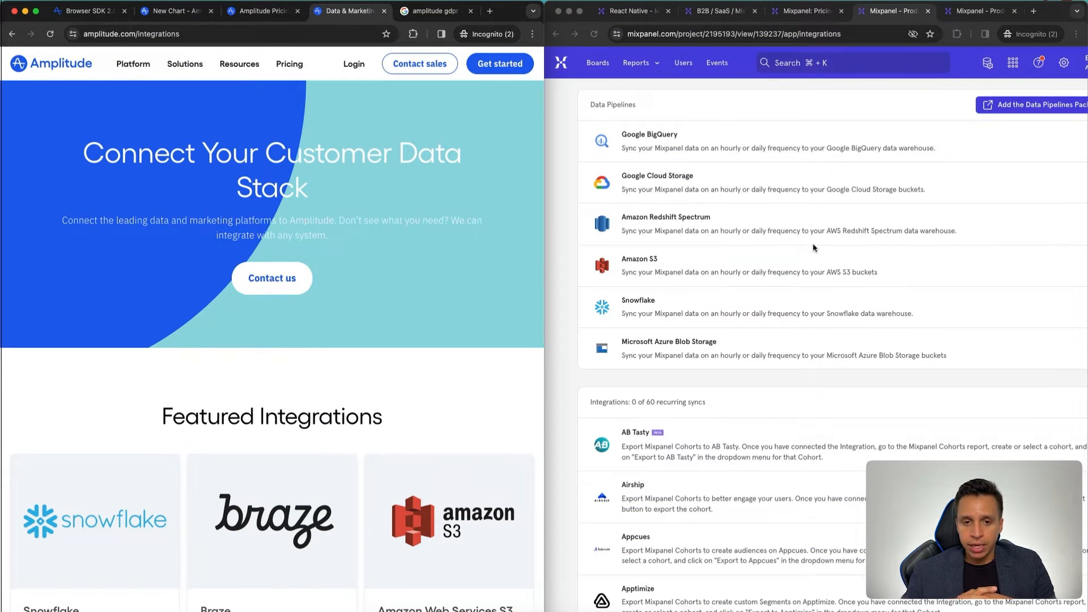
{"action": "mouse_move", "coordinate": [789, 251]}
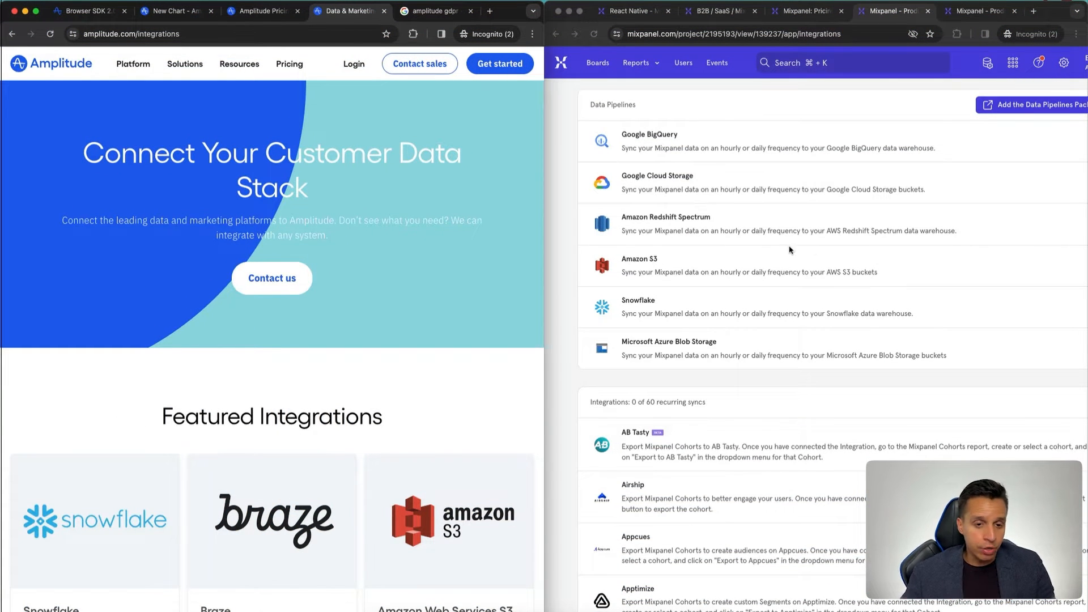
{"action": "scroll", "scroll_direction": "down", "scroll_amount": 3}
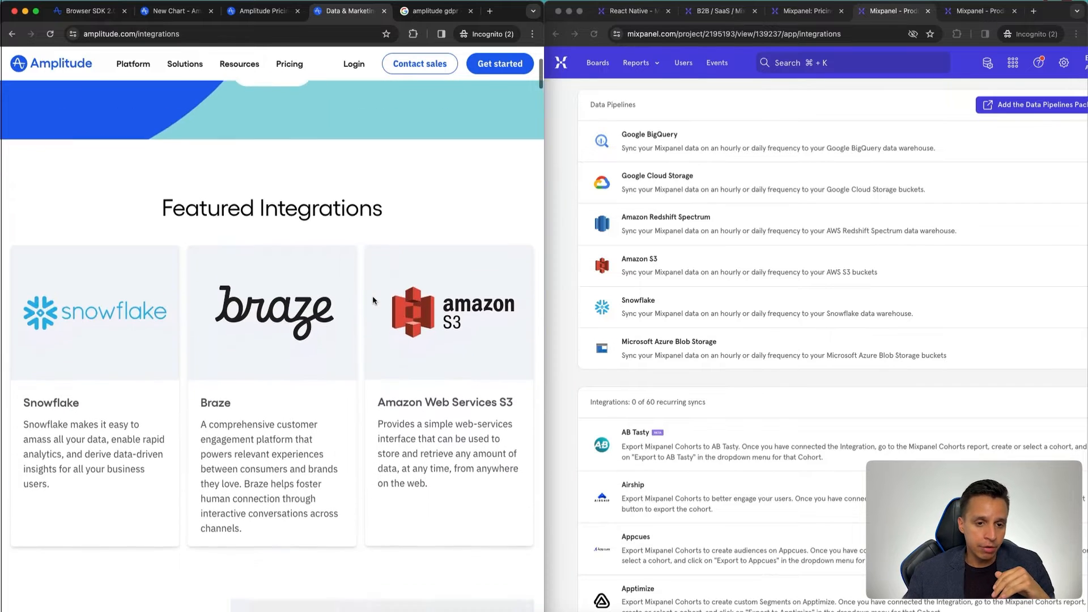
{"action": "scroll", "scroll_direction": "down", "scroll_amount": 3}
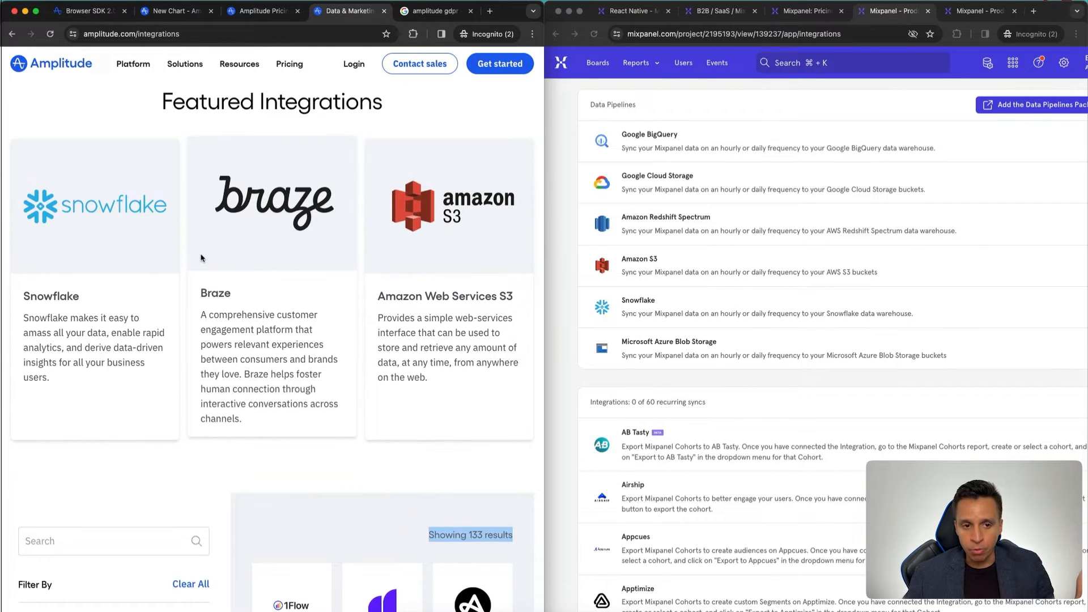
{"action": "mouse_move", "coordinate": [81, 224]}
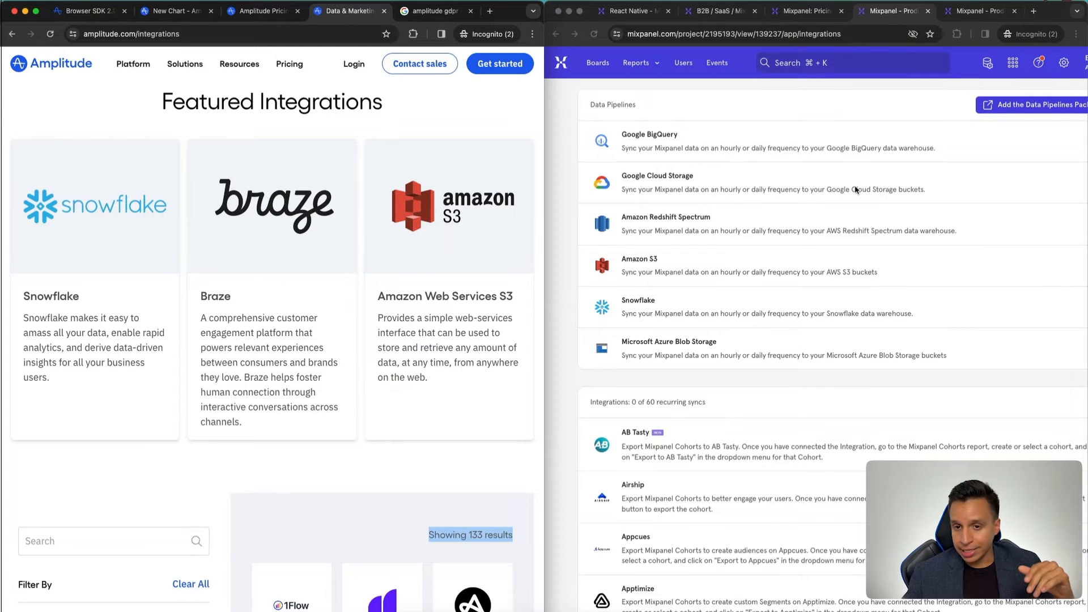
{"action": "mouse_move", "coordinate": [926, 147]}
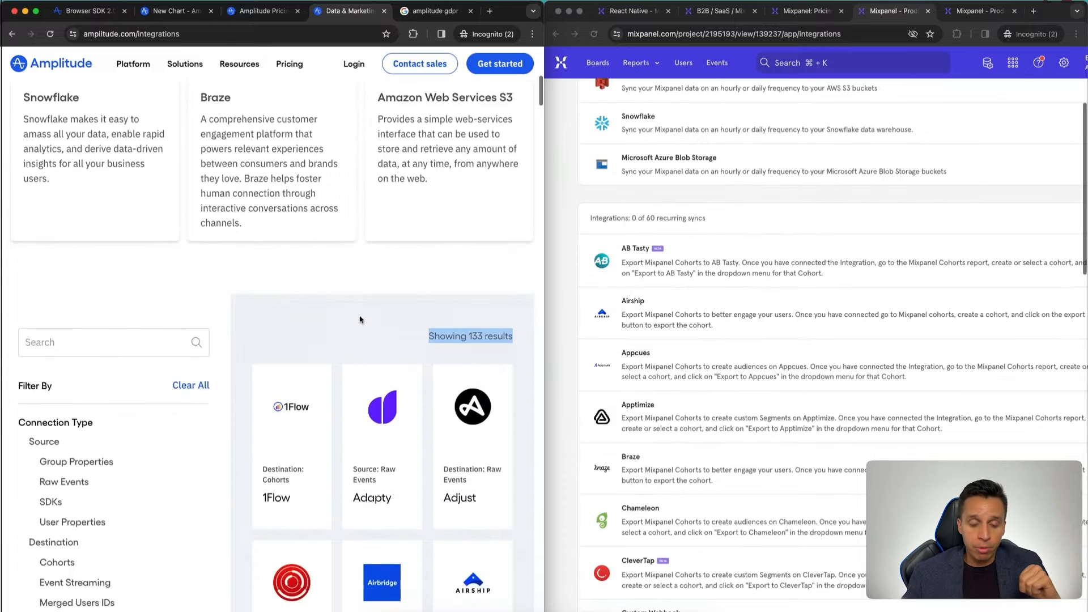
{"action": "scroll", "scroll_direction": "down", "scroll_amount": 3}
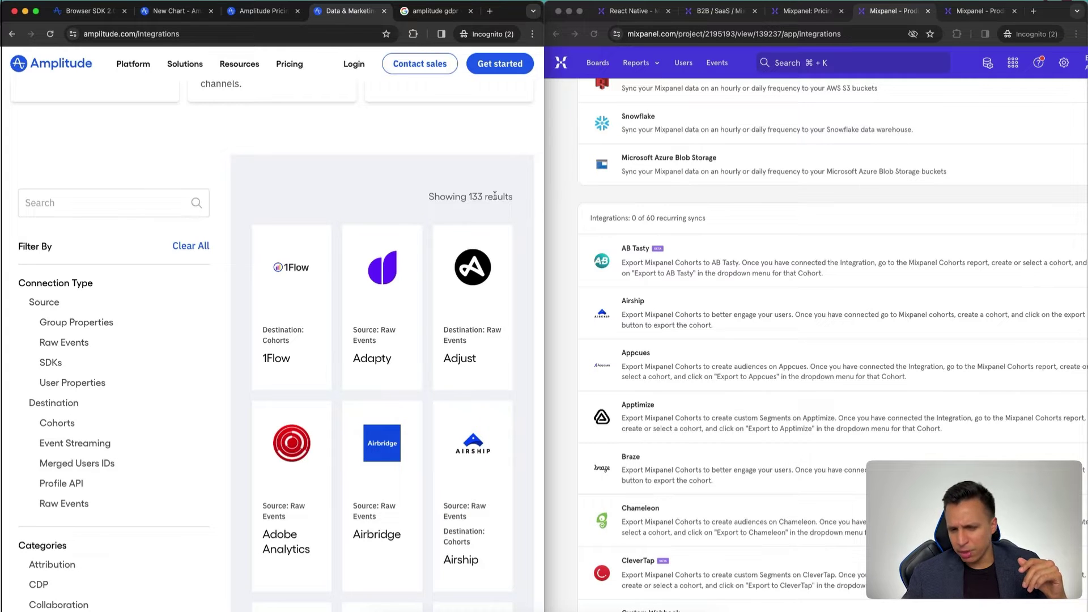
{"action": "mouse_move", "coordinate": [441, 207]}
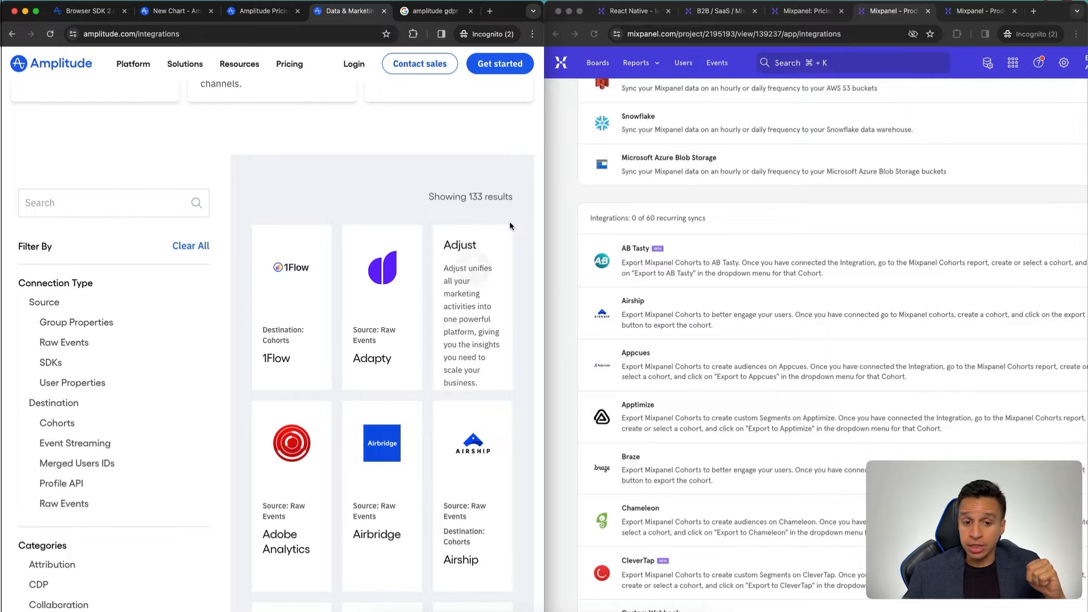
{"action": "scroll", "scroll_direction": "down", "scroll_amount": 3}
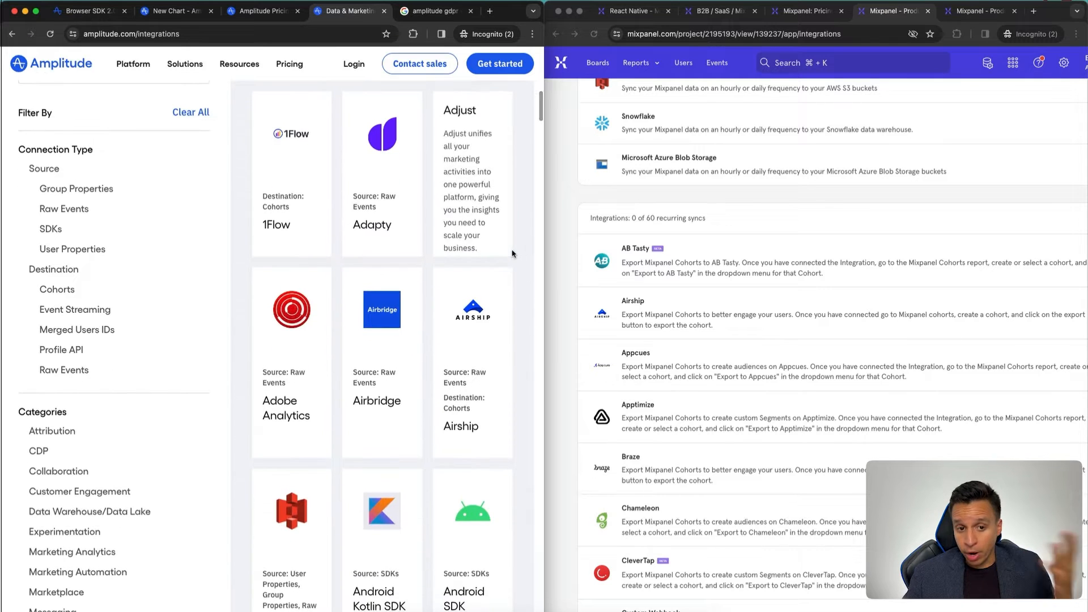
{"action": "mouse_move", "coordinate": [530, 269]}
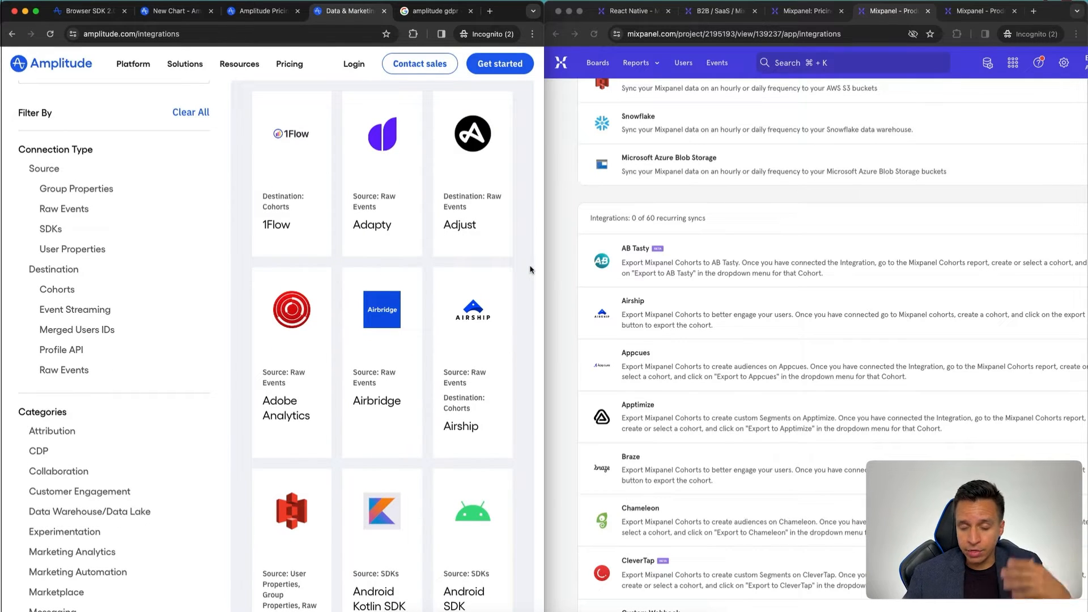
{"action": "scroll", "scroll_direction": "down", "scroll_amount": 3}
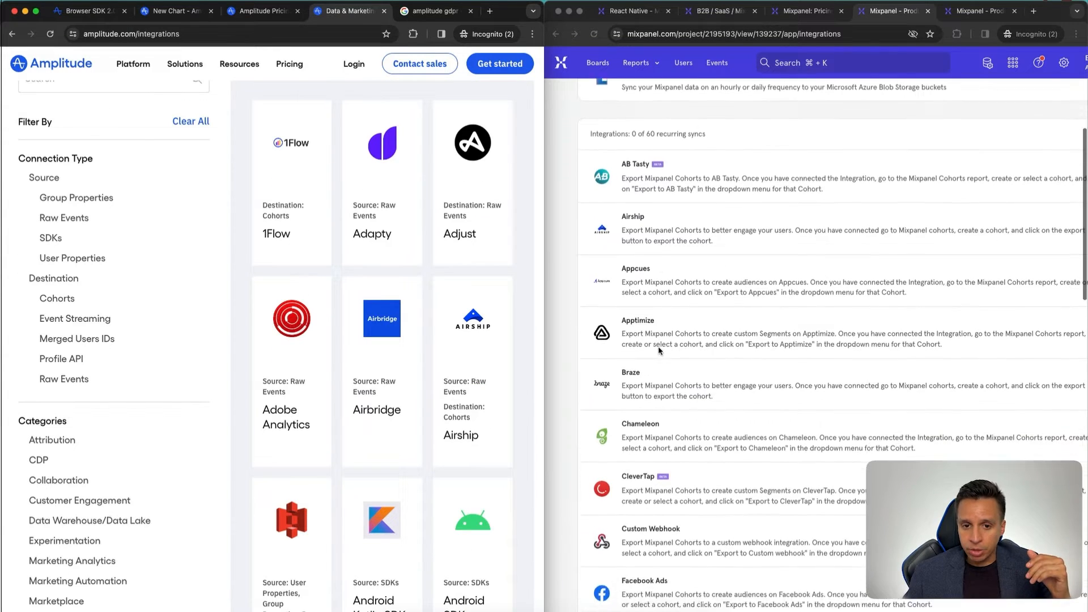
{"action": "scroll", "scroll_direction": "up", "scroll_amount": 3}
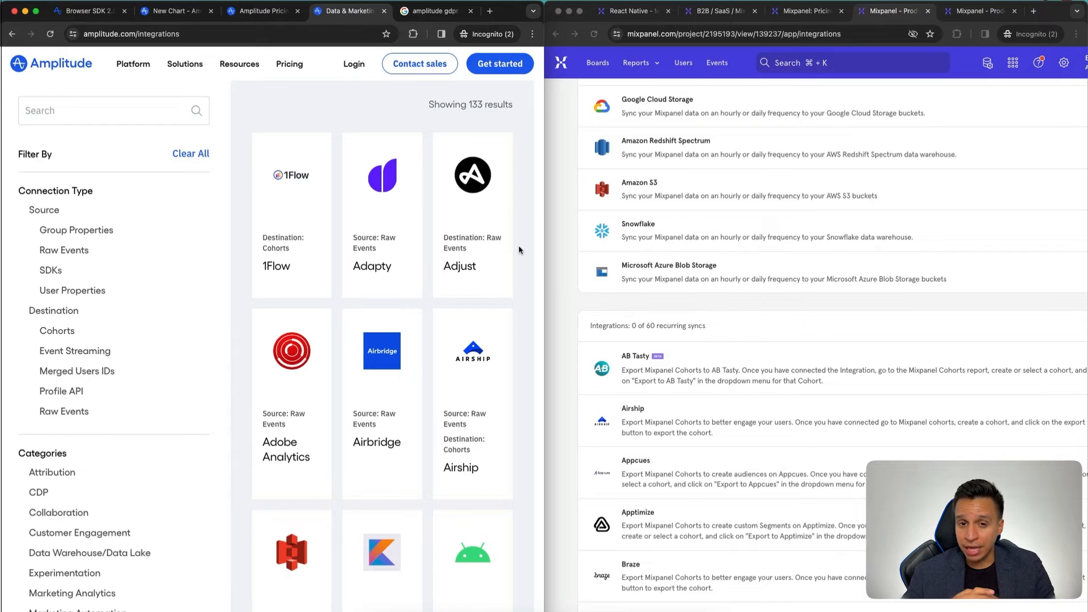
{"action": "scroll", "scroll_direction": "down", "scroll_amount": 3}
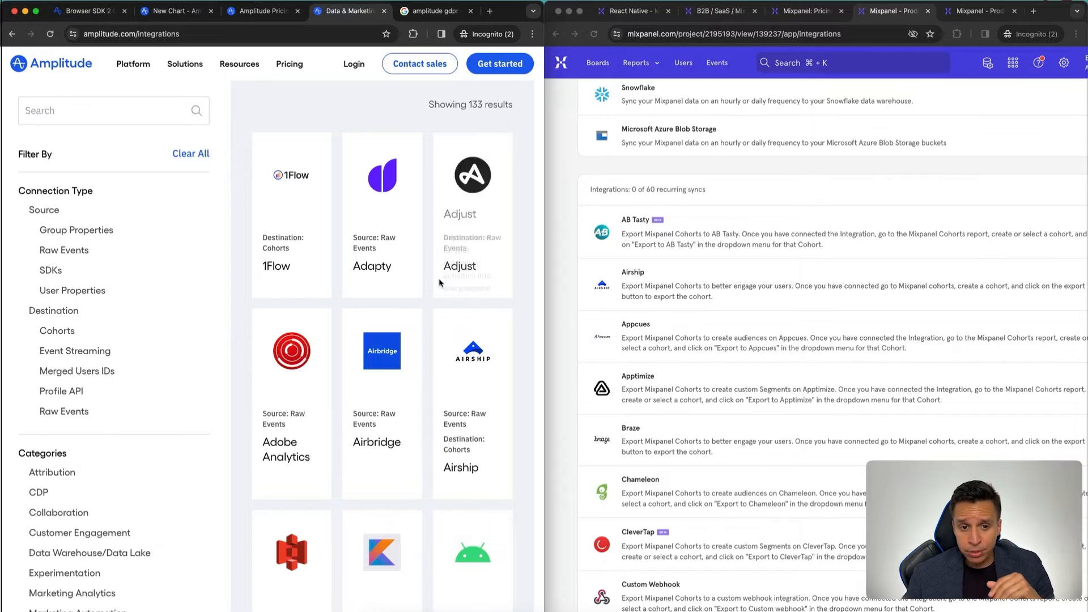
{"action": "mouse_move", "coordinate": [530, 264]}
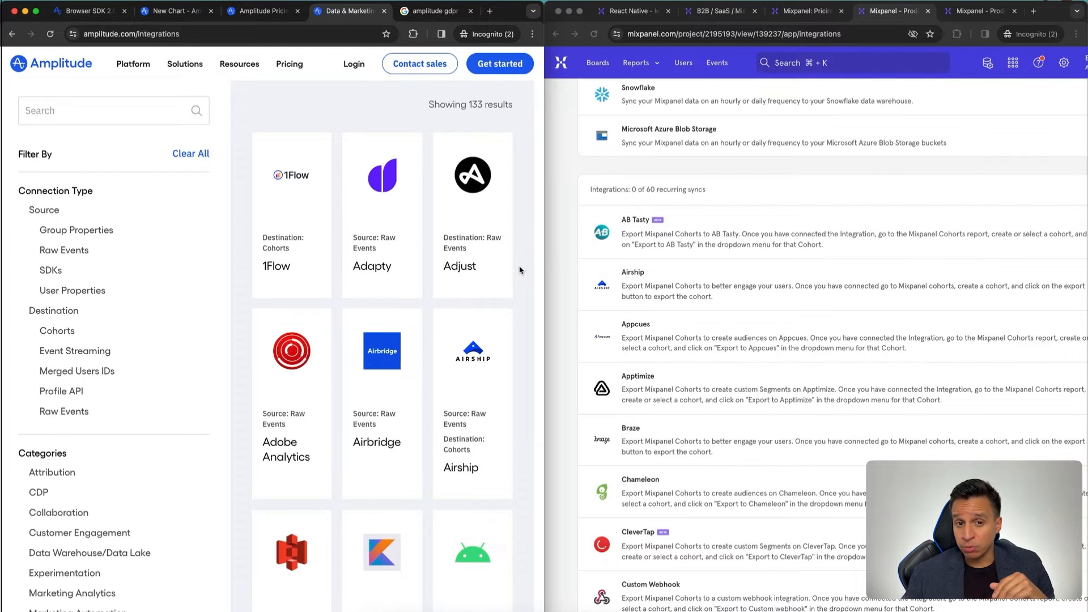
{"action": "scroll", "scroll_direction": "down", "scroll_amount": 3}
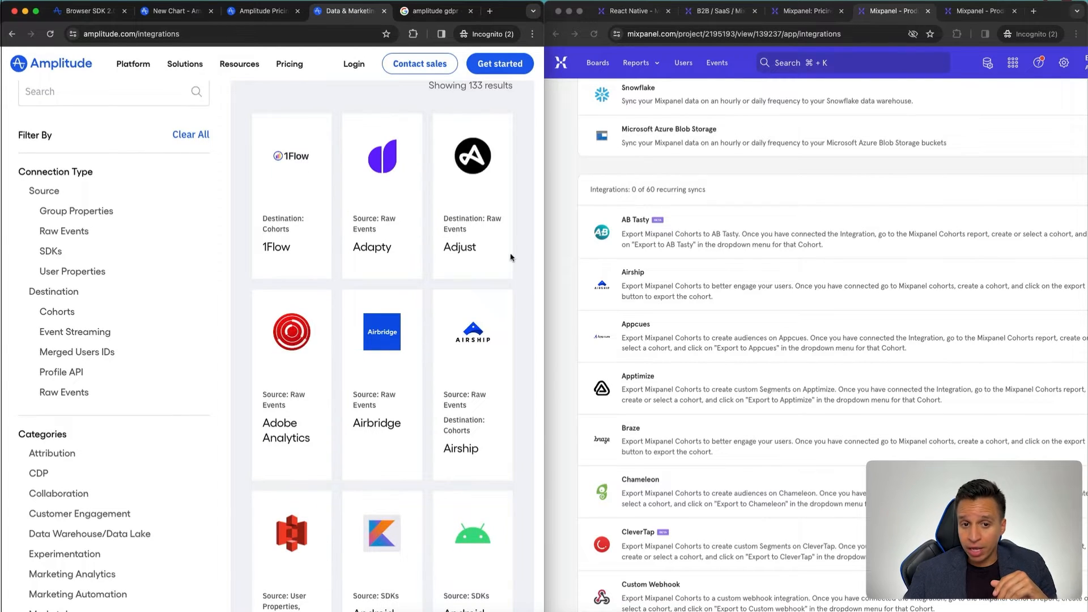
{"action": "scroll", "scroll_direction": "down", "scroll_amount": 3}
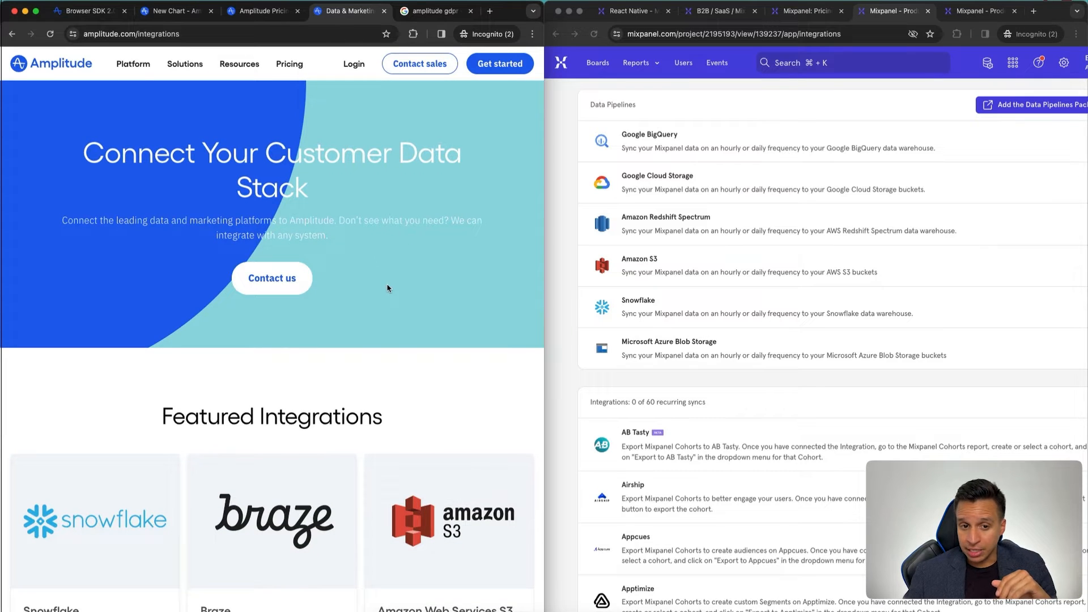
{"action": "mouse_move", "coordinate": [746, 410]}
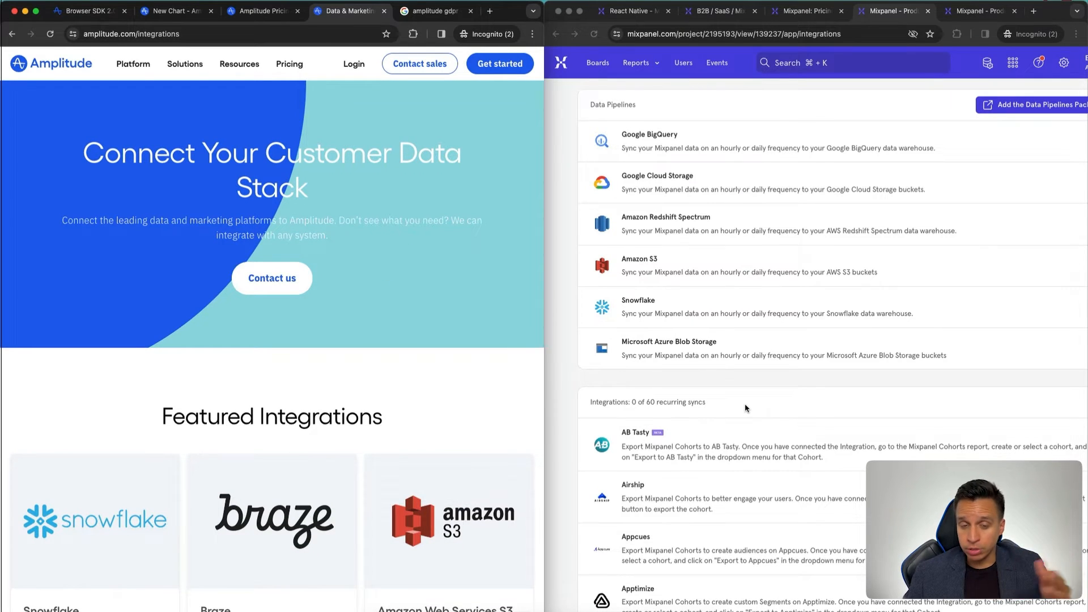
{"action": "mouse_move", "coordinate": [565, 384]}
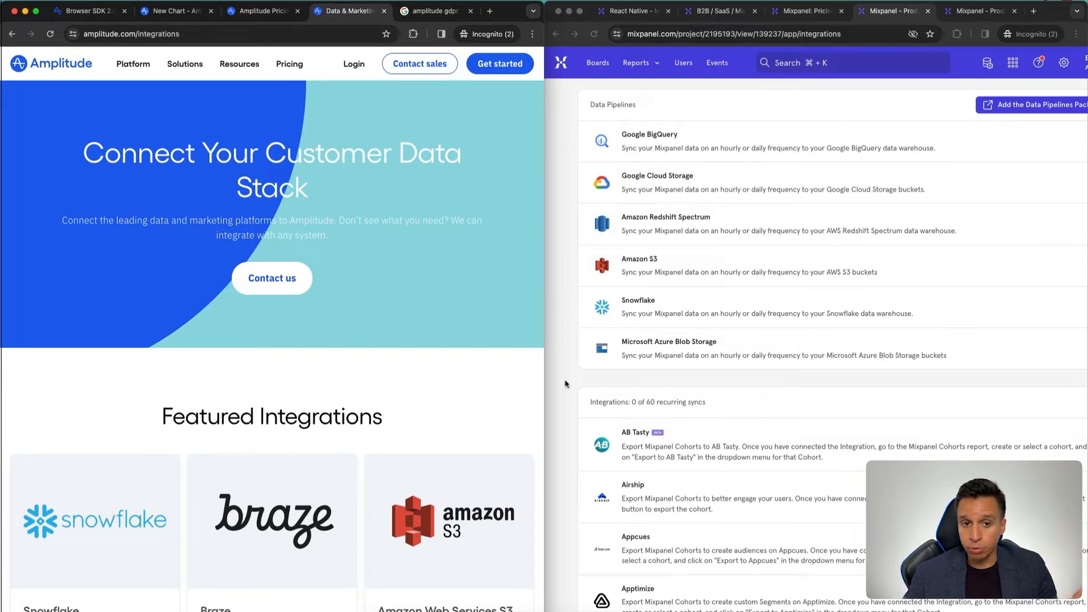
Return to the 'New Chart - Amplitude' tab with the empty United States-segmented chart builder.
{"action": "left_click", "coordinate": [174, 10]}
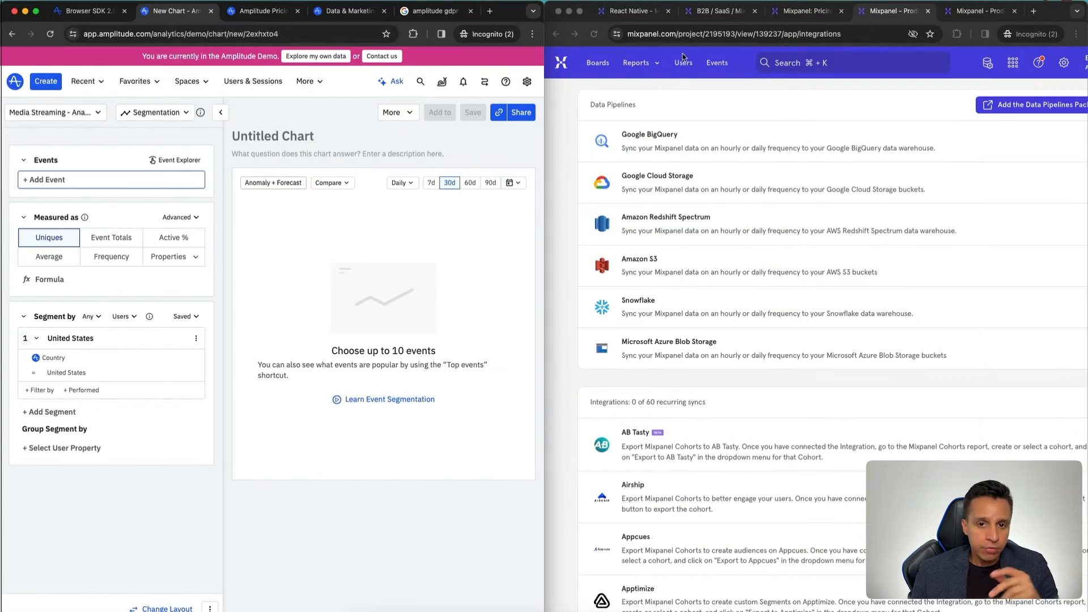
Browse Amplitude's More menu for Experiment and Mixpanel's data management menu from the Join Channel report.
{"action": "left_click", "coordinate": [716, 11]}
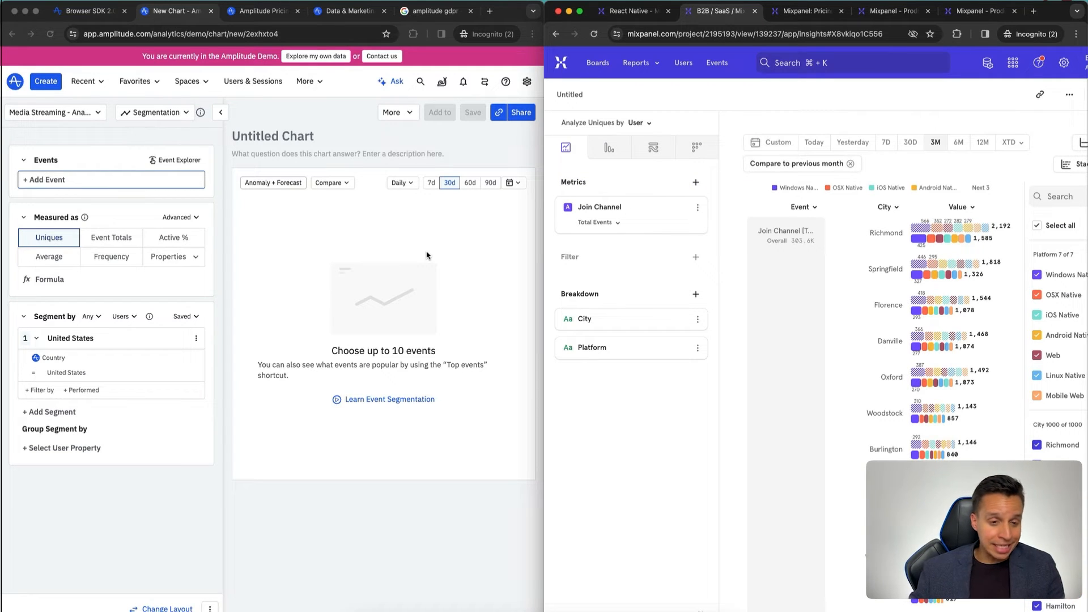
{"action": "left_click", "coordinate": [305, 81]}
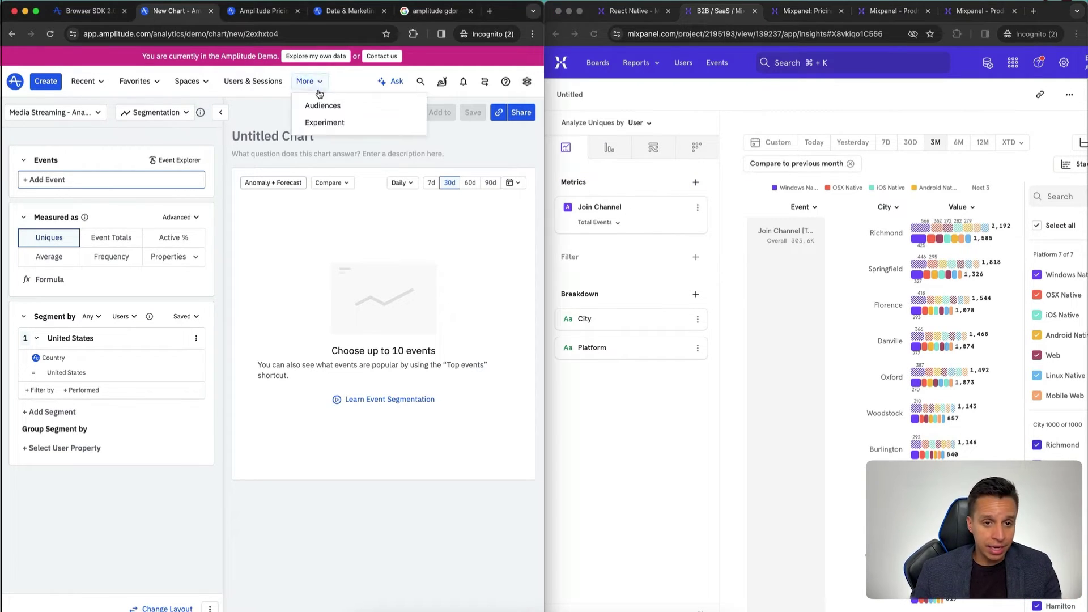
{"action": "mouse_move", "coordinate": [325, 122]}
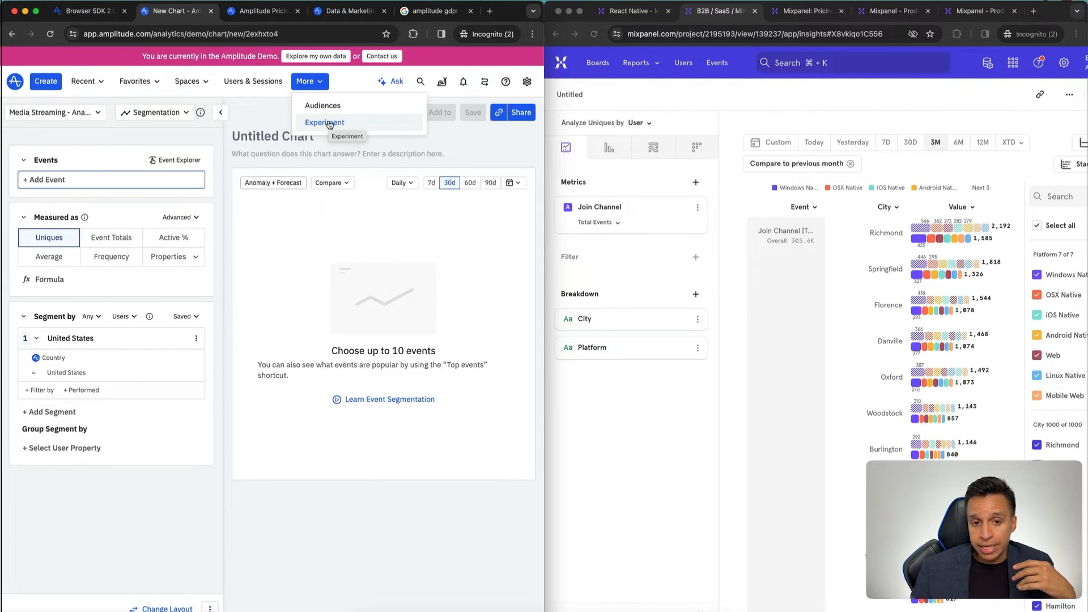
{"action": "mouse_move", "coordinate": [966, 72]}
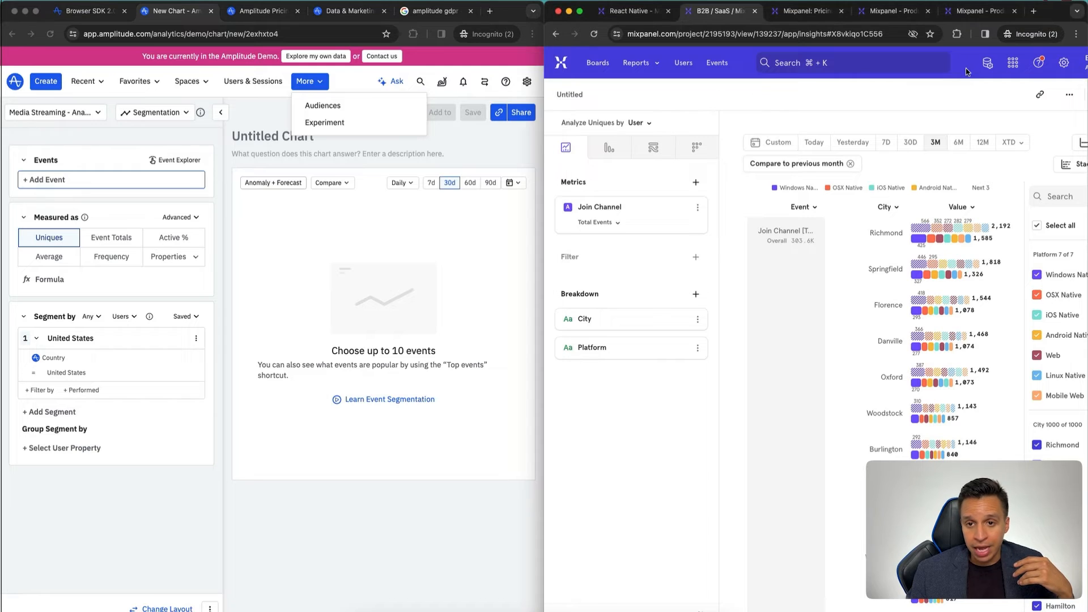
{"action": "left_click", "coordinate": [987, 62]}
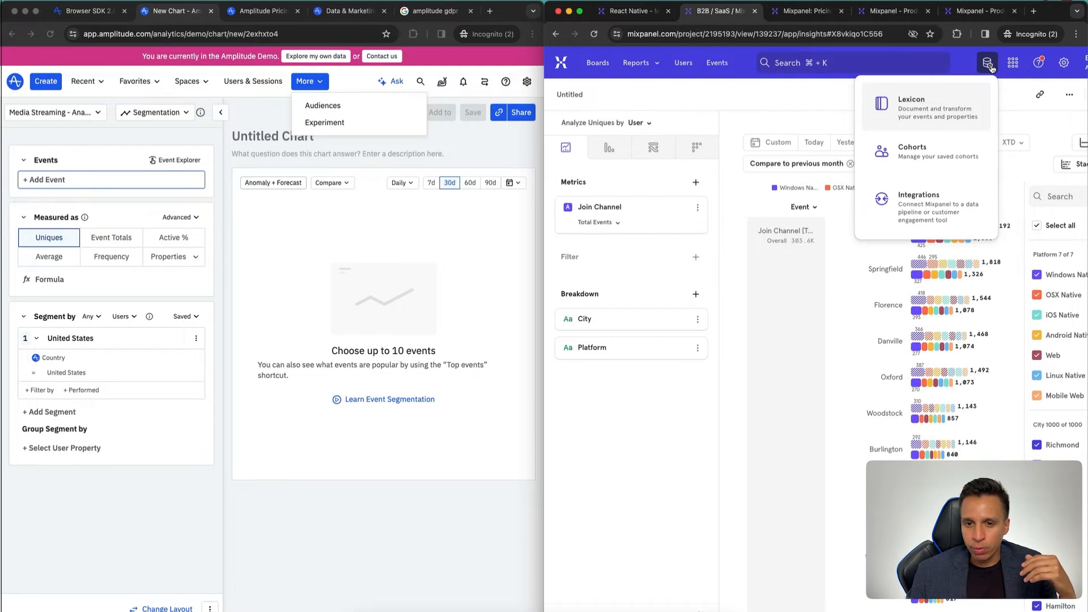
{"action": "mouse_move", "coordinate": [1014, 62]}
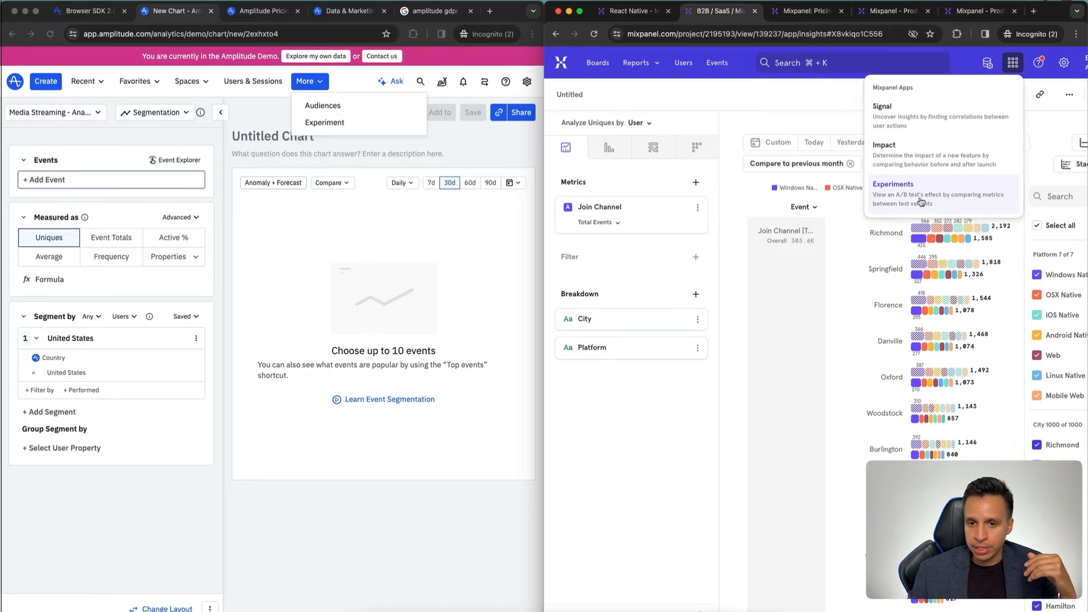
{"action": "mouse_move", "coordinate": [726, 109]}
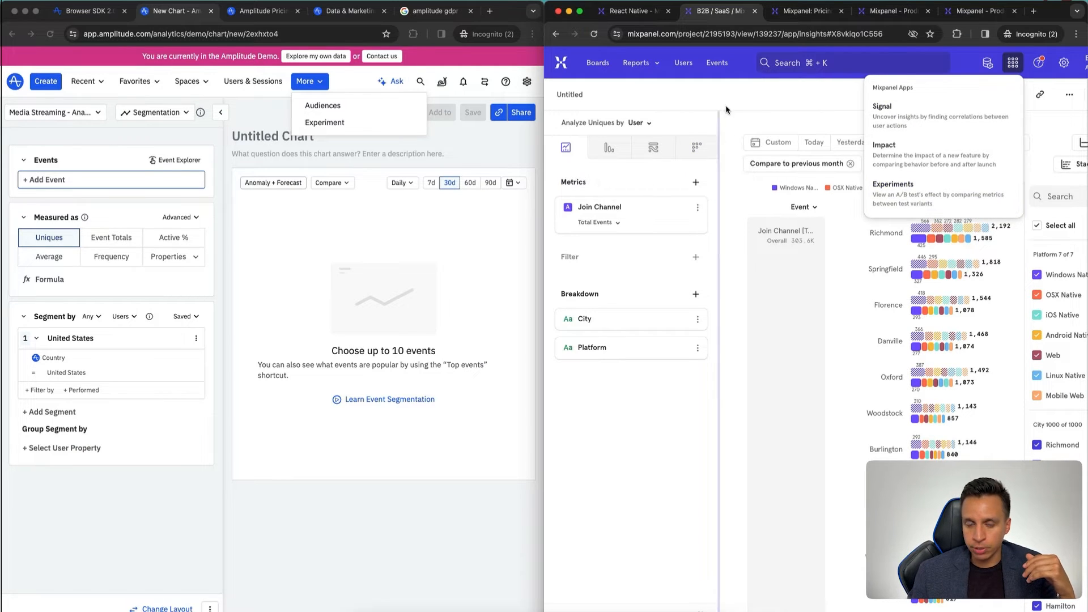
{"action": "mouse_move", "coordinate": [739, 112]}
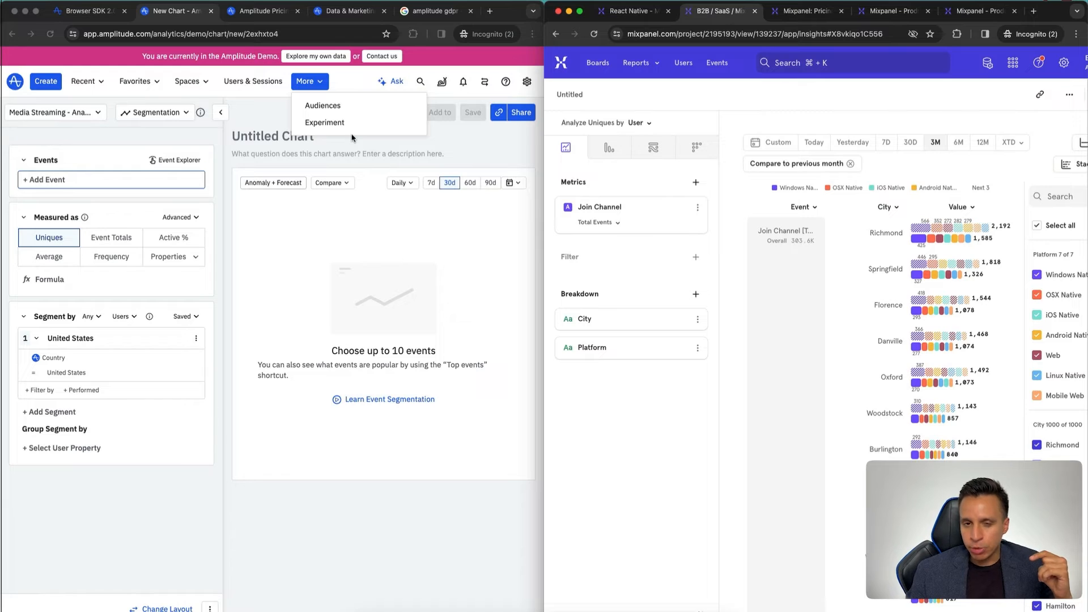
{"action": "mouse_move", "coordinate": [371, 163]}
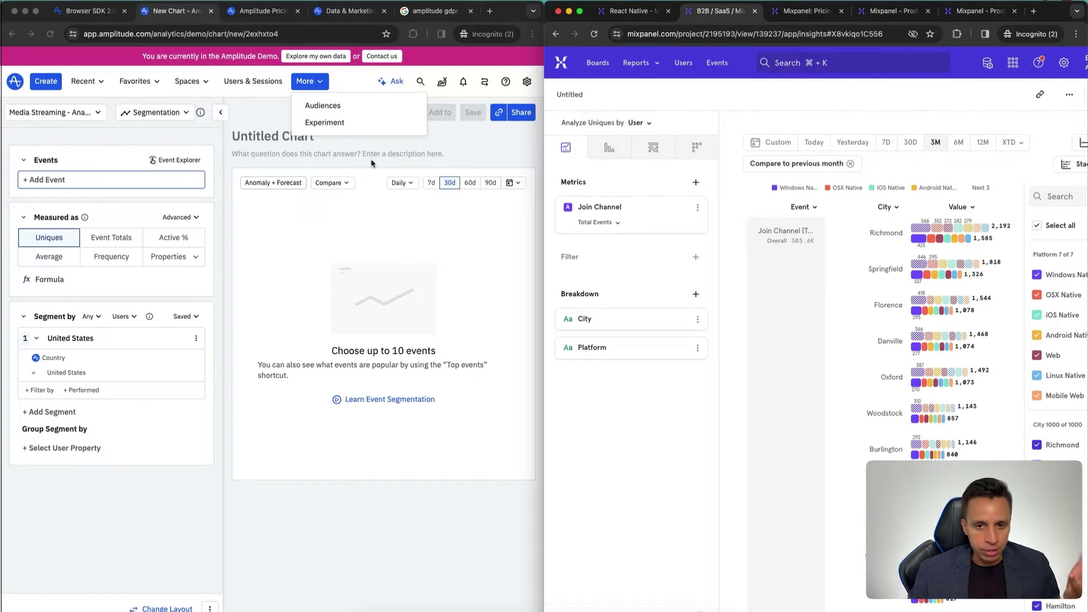
{"action": "mouse_move", "coordinate": [401, 175]}
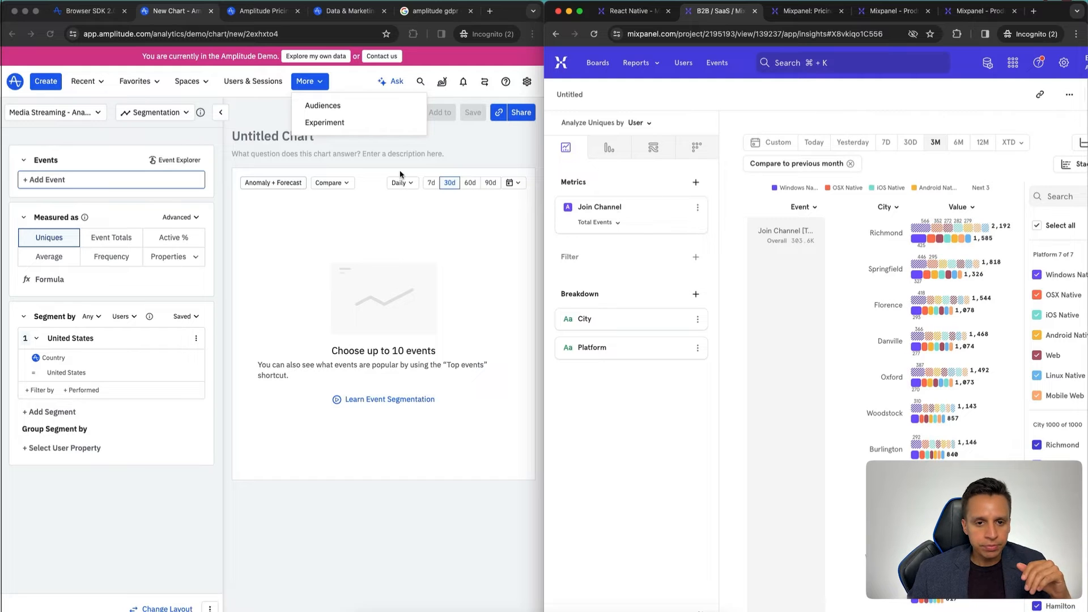
{"action": "left_click", "coordinate": [361, 137]}
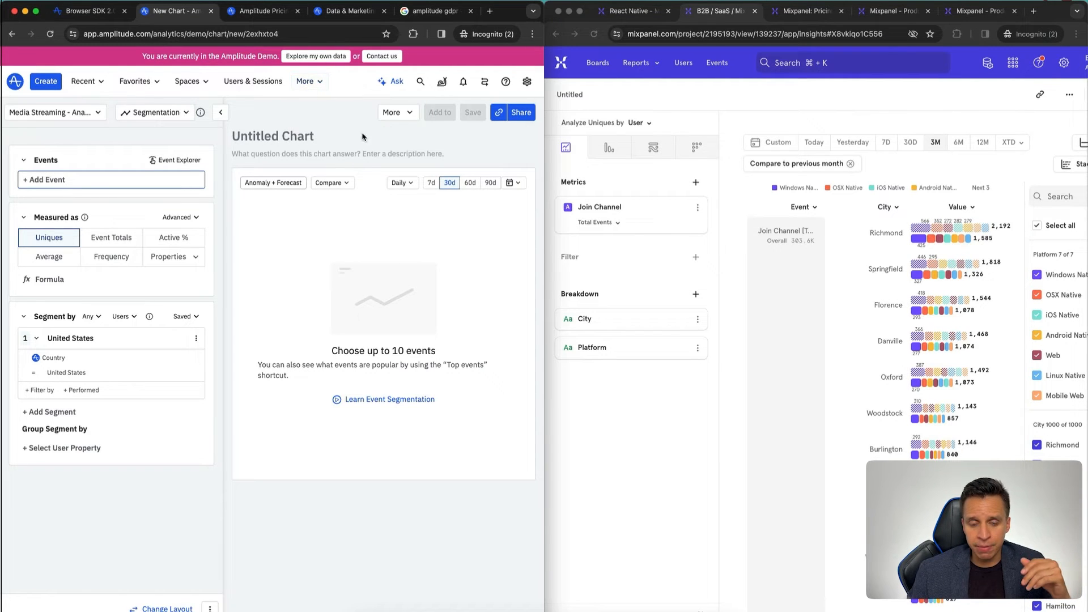
{"action": "mouse_move", "coordinate": [369, 143]}
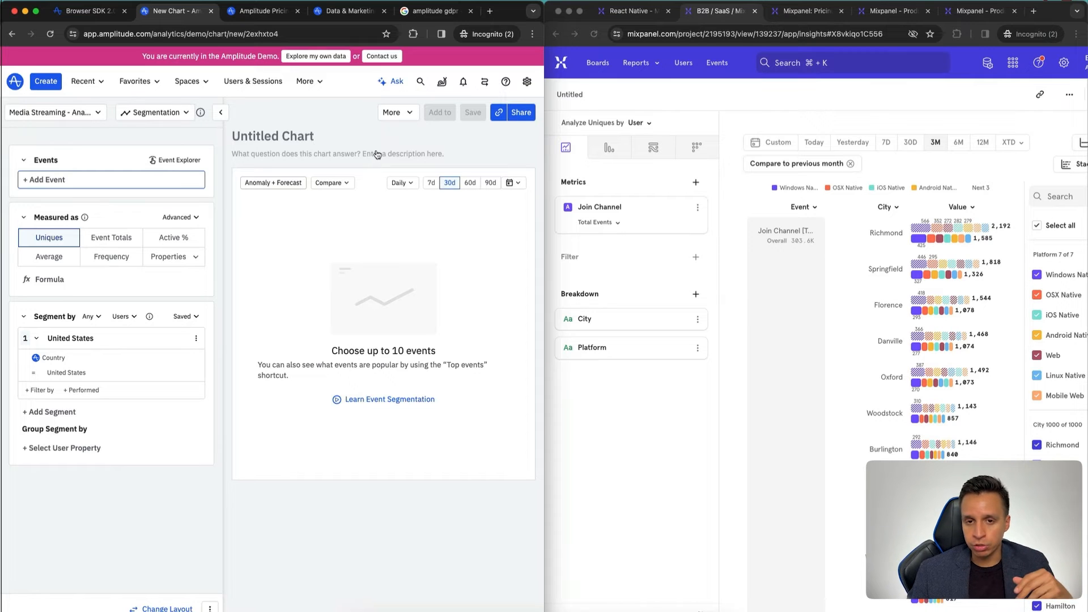
{"action": "mouse_move", "coordinate": [983, 95]}
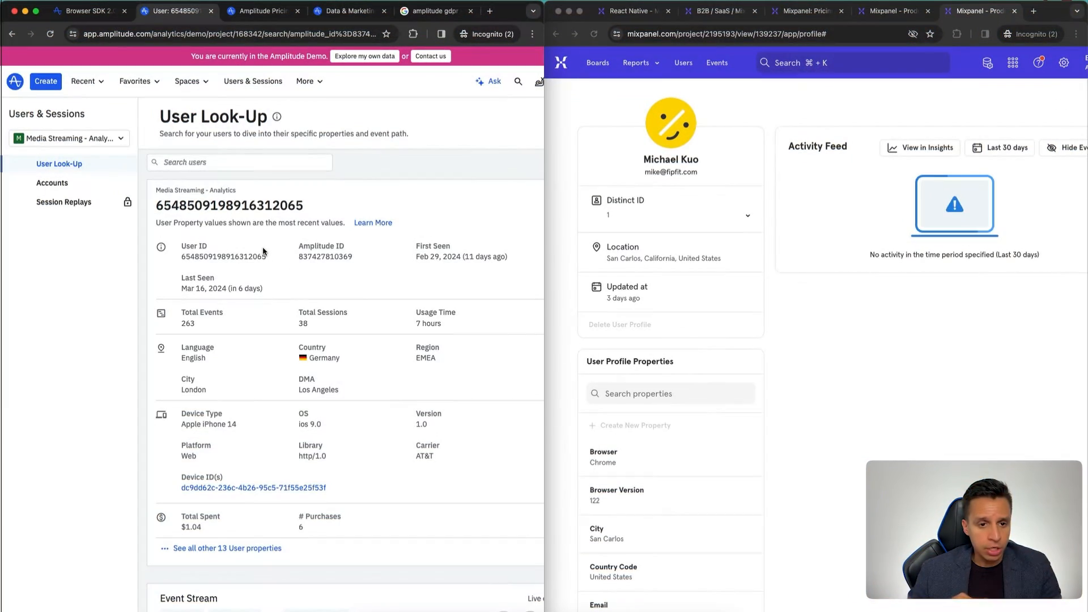
Highlight the user's name on the Mixpanel profile beside the Amplitude user profile.
{"action": "double_click", "coordinate": [670, 171]}
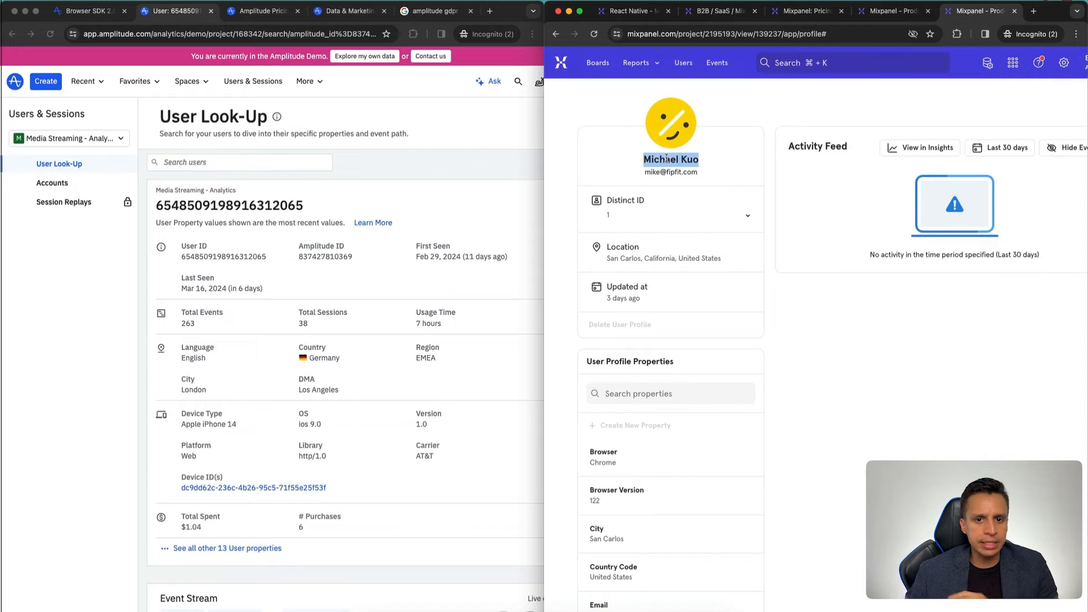
{"action": "mouse_move", "coordinate": [644, 255]}
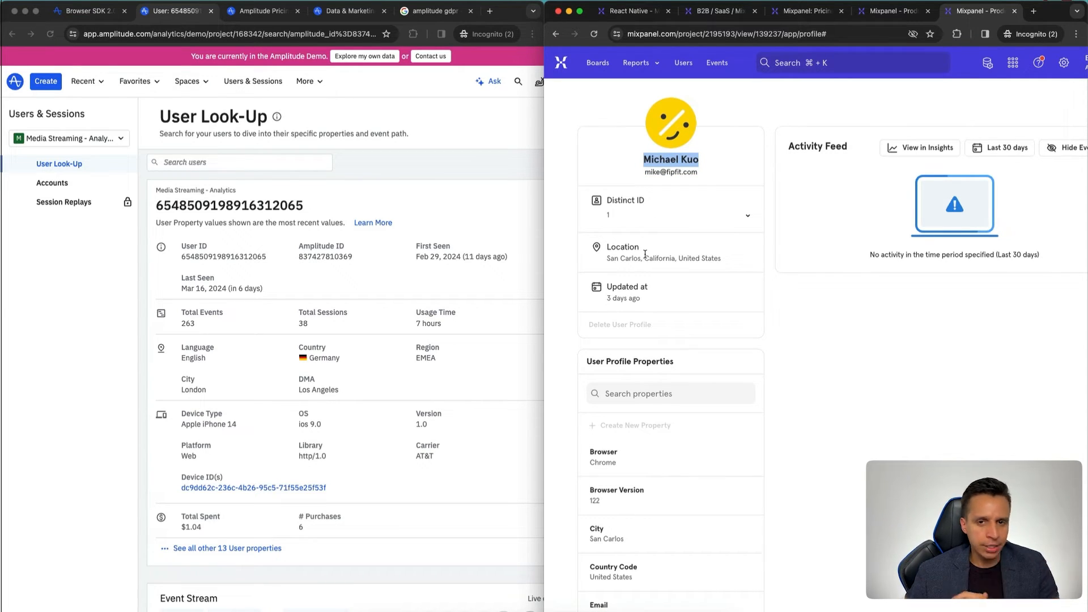
{"action": "mouse_move", "coordinate": [651, 496]}
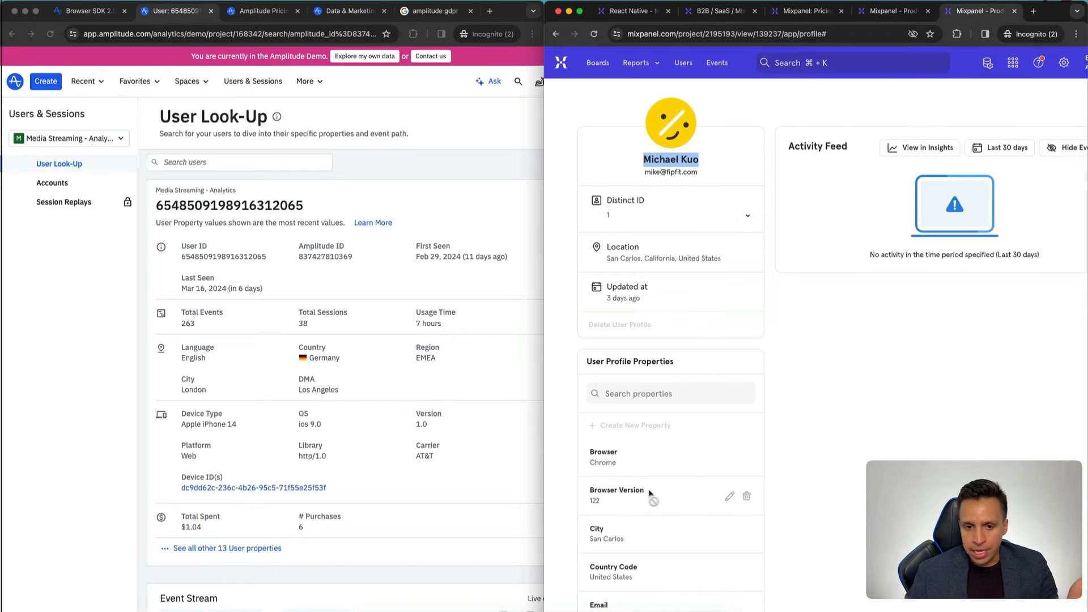
{"action": "mouse_move", "coordinate": [349, 356]}
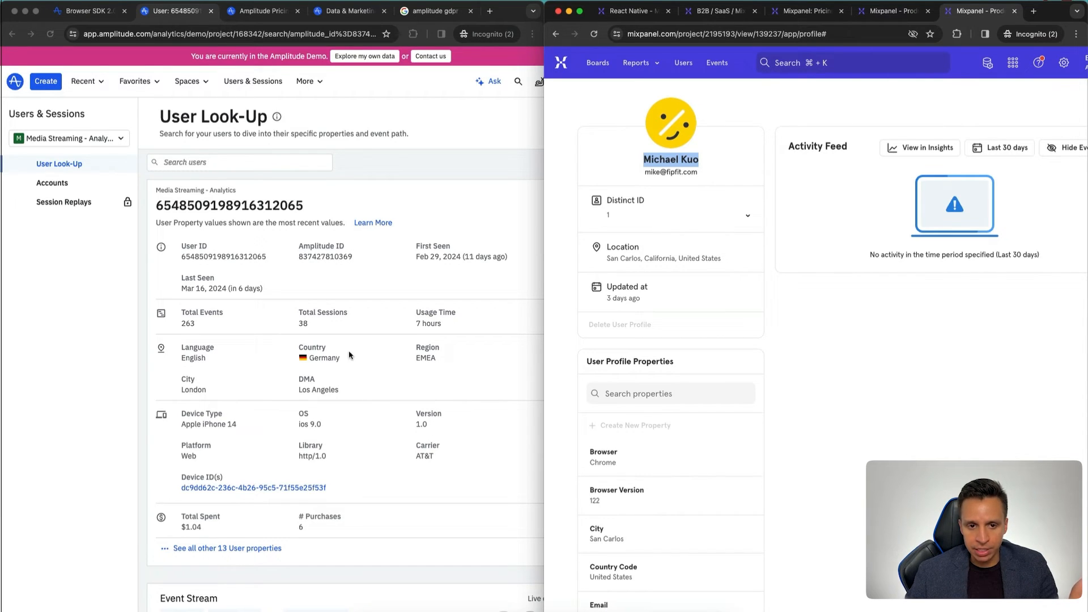
{"action": "mouse_move", "coordinate": [379, 373]}
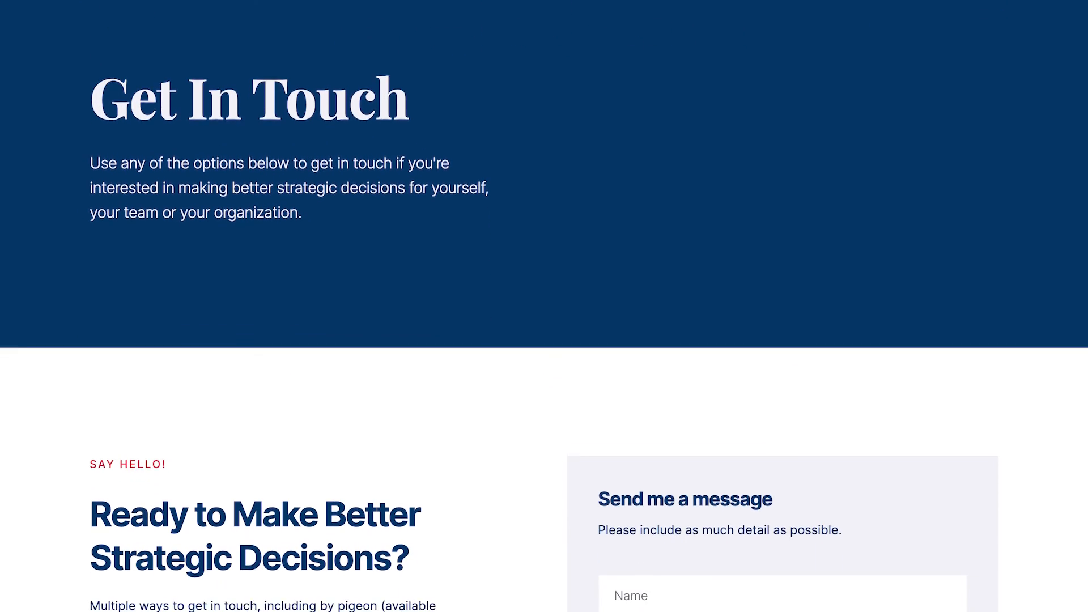
{"action": "scroll", "scroll_direction": "down", "scroll_amount": 3}
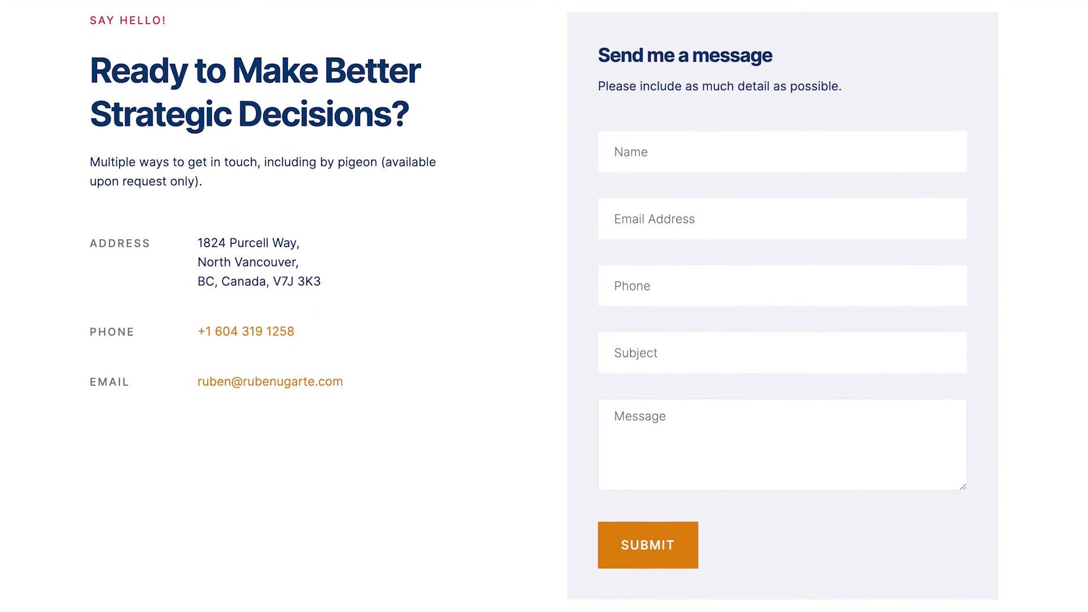
{"action": "scroll", "scroll_direction": "down", "scroll_amount": 3}
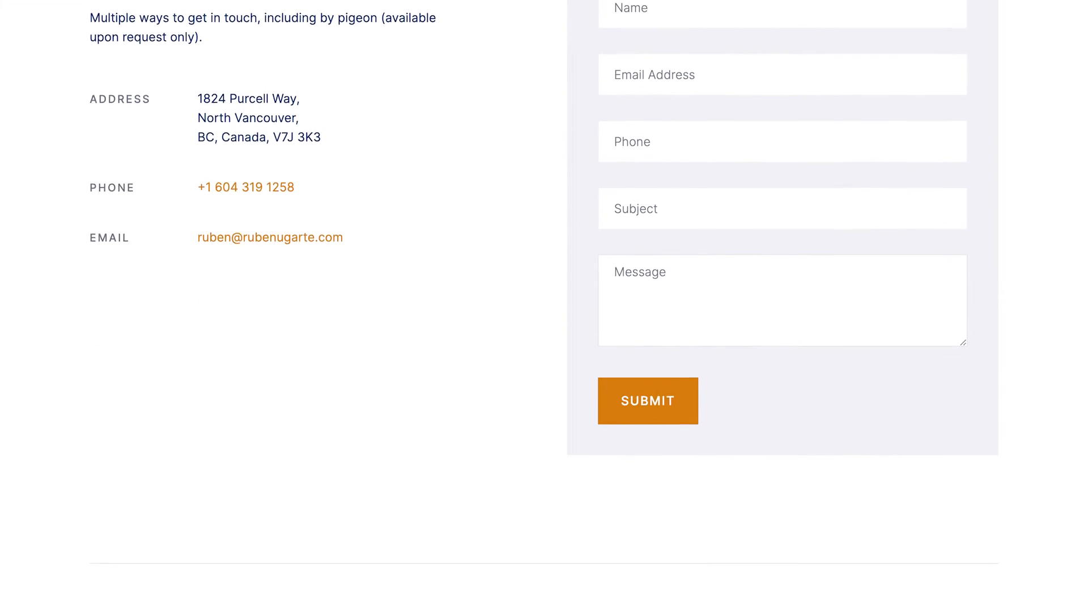